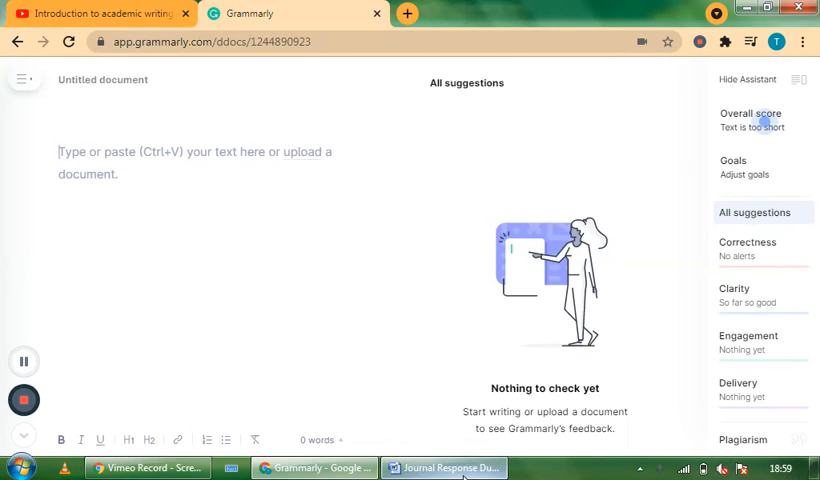
- Bring up the journal response essay in Word and read it from the title onward
left_click(443, 468)
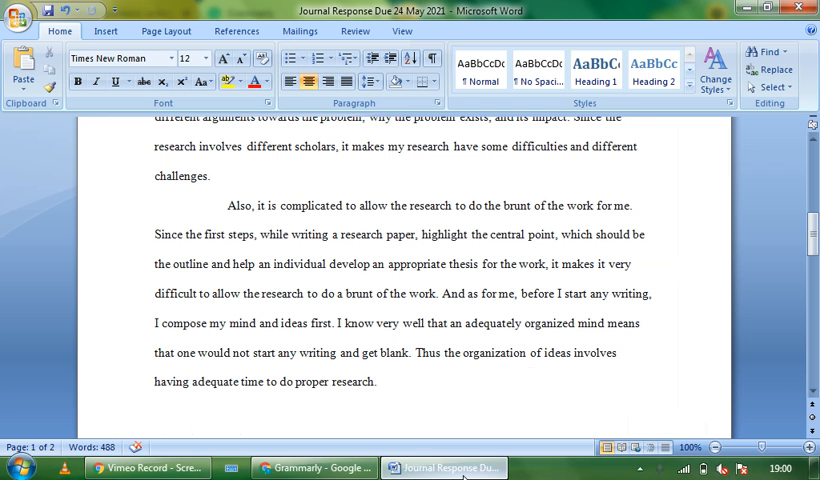
scroll("up", 3)
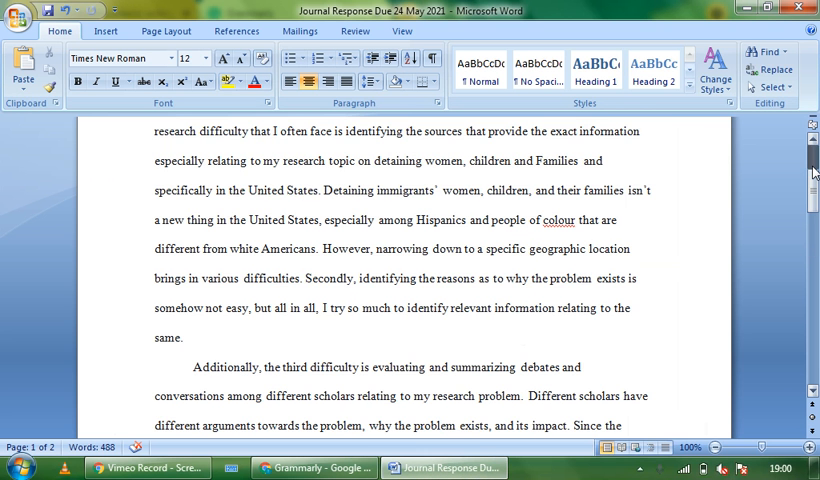
scroll("up", 3)
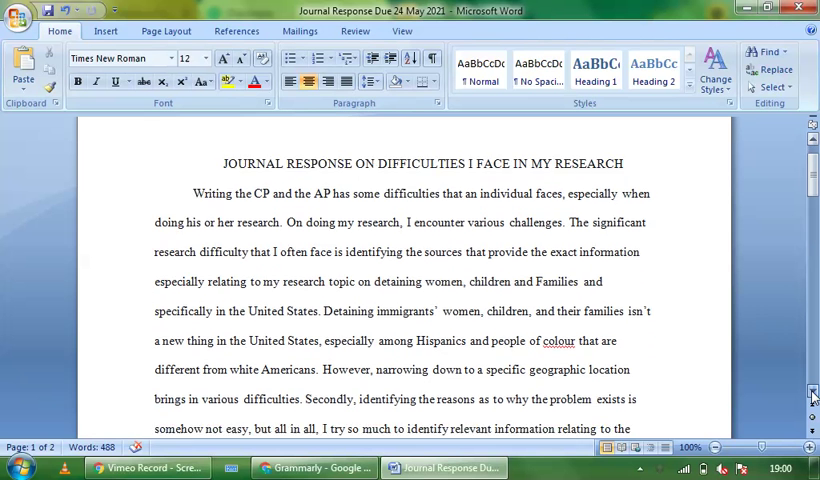
scroll("down", 3)
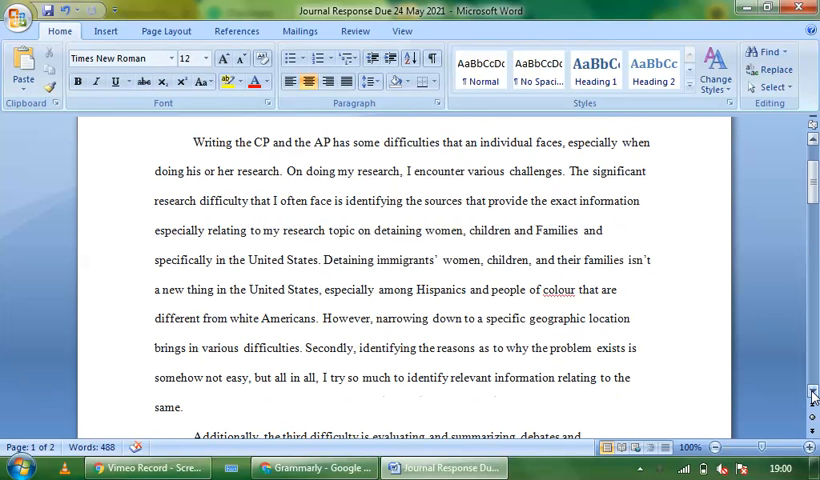
scroll("down", 3)
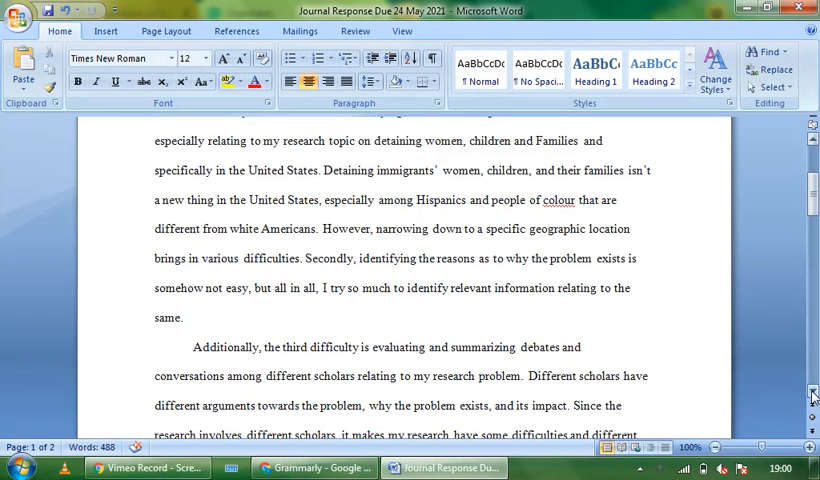
scroll("down", 3)
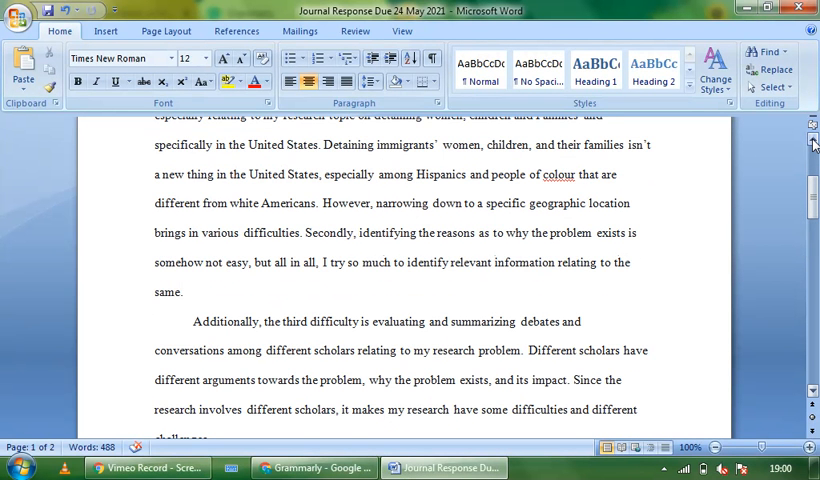
scroll("up", 3)
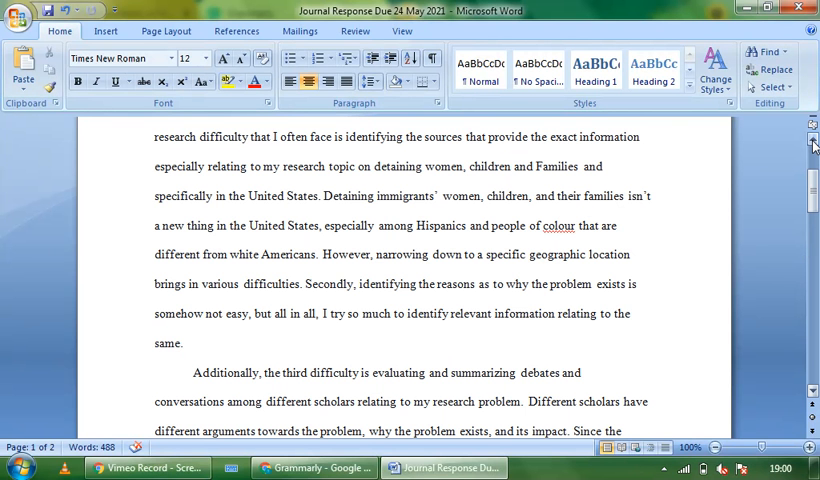
scroll("up", 3)
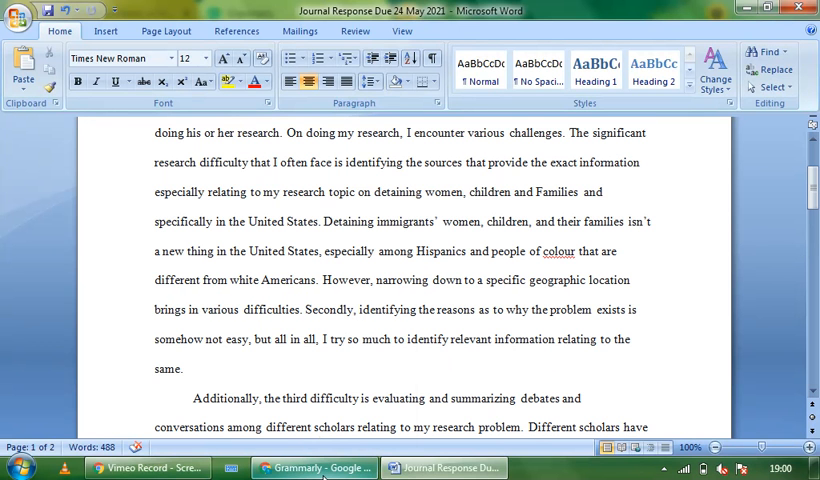
- Select the whole essay in Word, cut it, and go back to the empty Grammarly editor
left_click(314, 468)
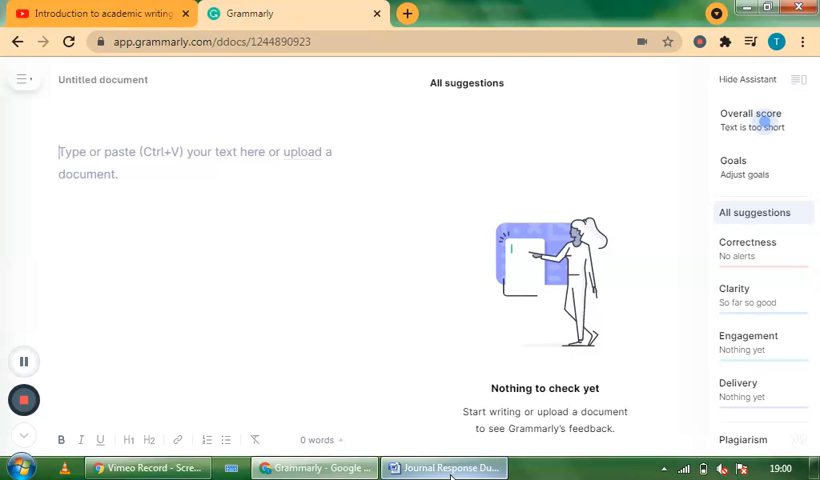
left_click(443, 468)
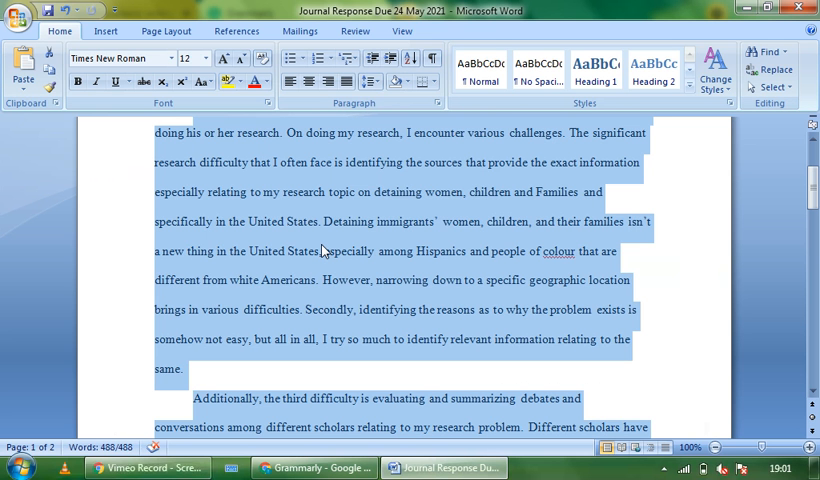
right_click(322, 250)
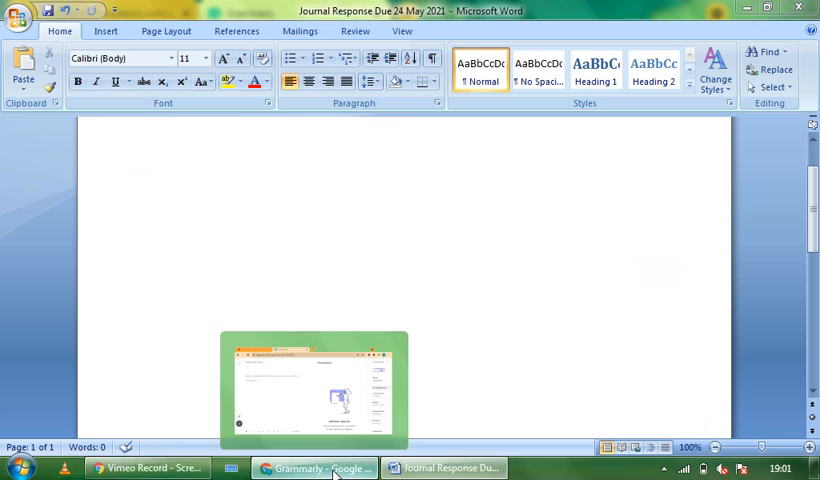
left_click(313, 468)
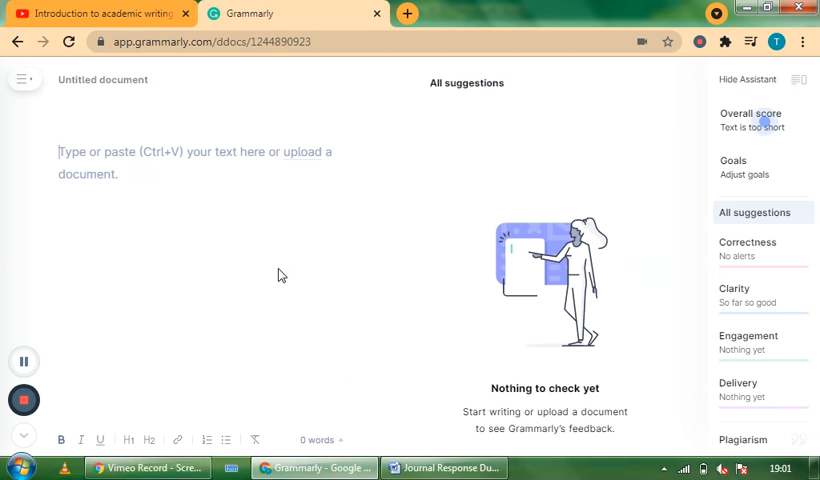
mouse_move(147, 182)
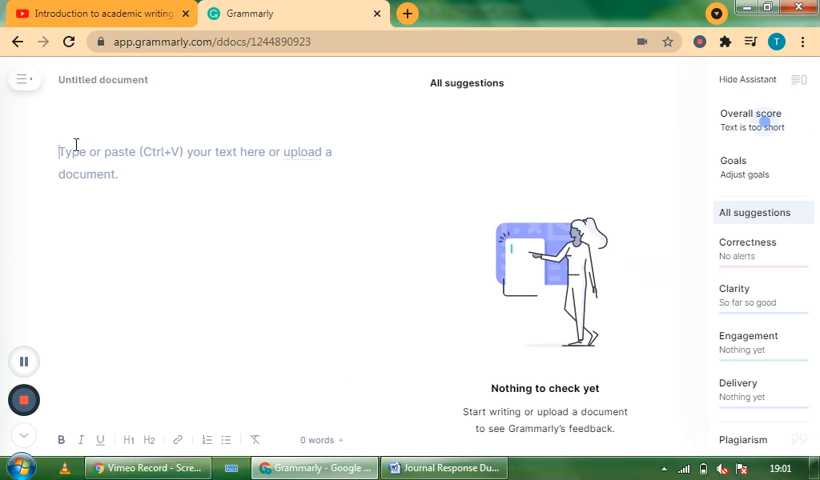
mouse_move(156, 234)
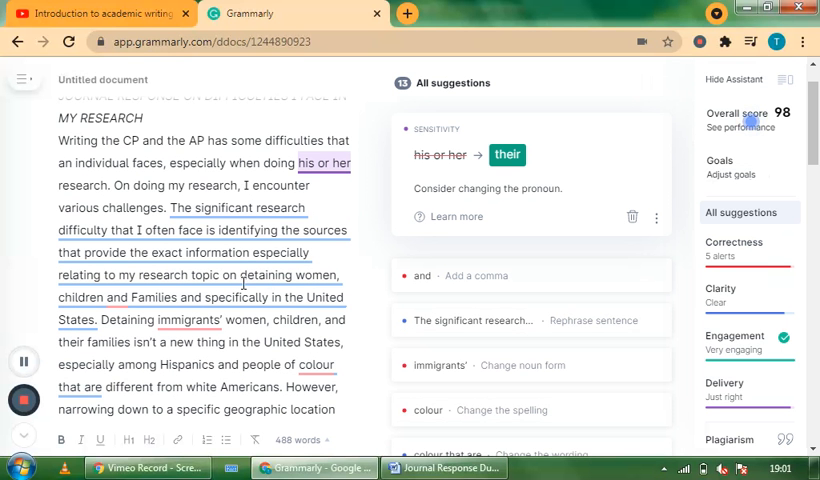
mouse_move(416, 92)
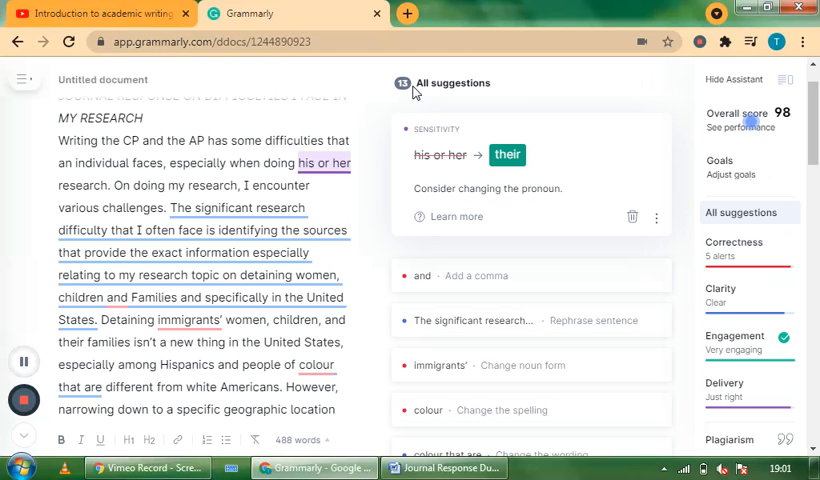
mouse_move(723, 136)
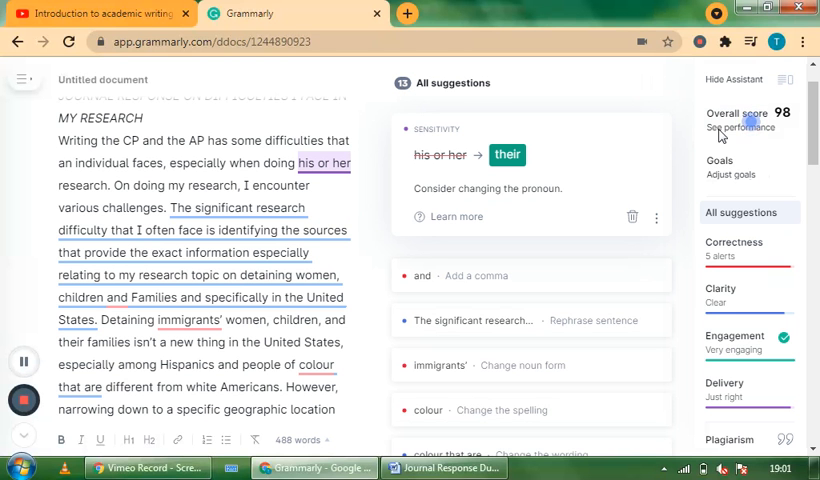
mouse_move(758, 126)
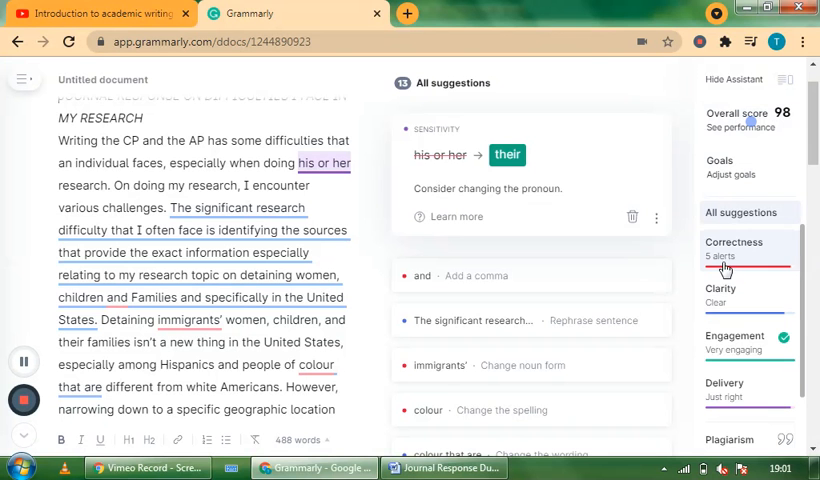
mouse_move(720, 295)
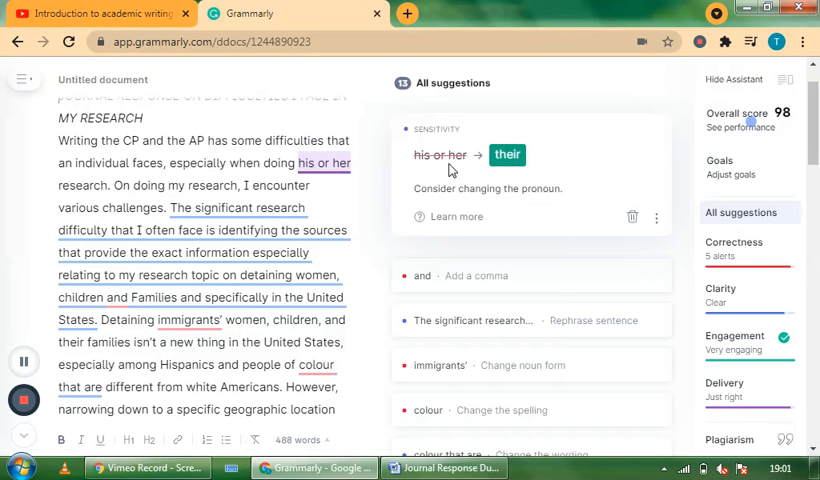
mouse_move(507, 155)
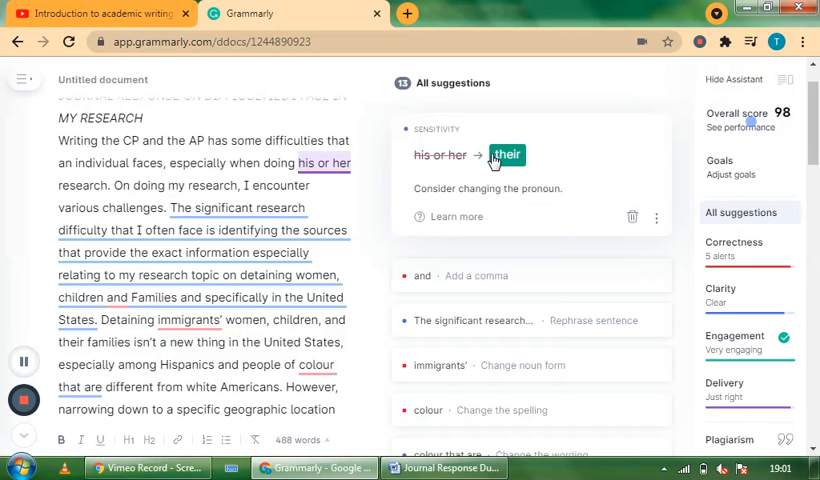
- Accept 'their', add the comma before 'and Families', and apply the research-difficulty rephrasing
left_click(507, 155)
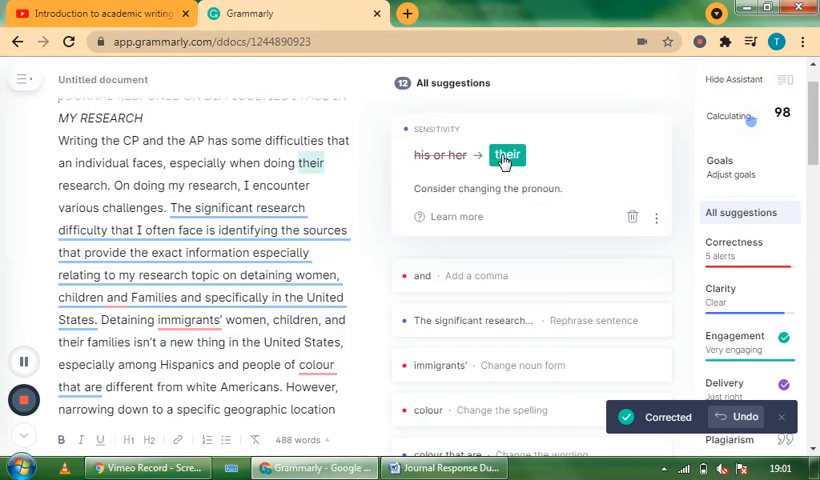
left_click(507, 156)
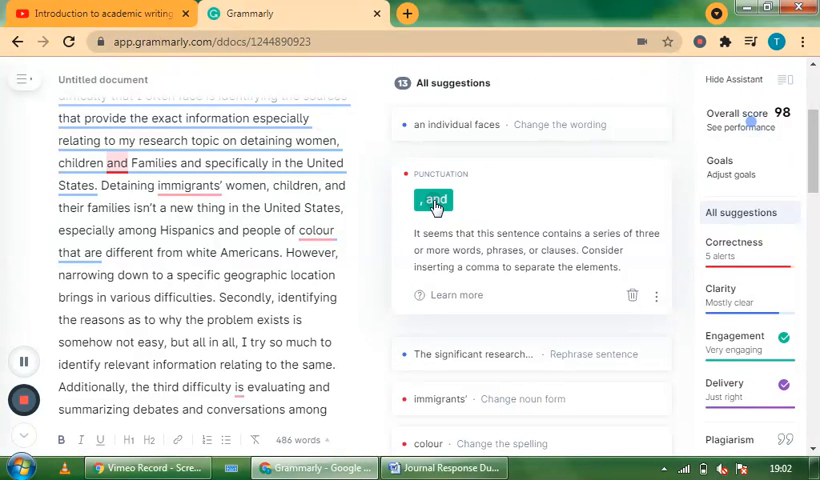
left_click(433, 200)
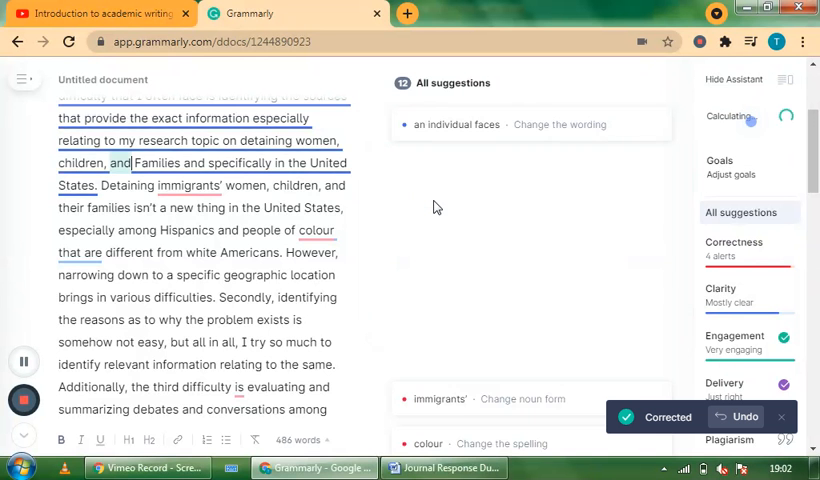
left_click(530, 124)
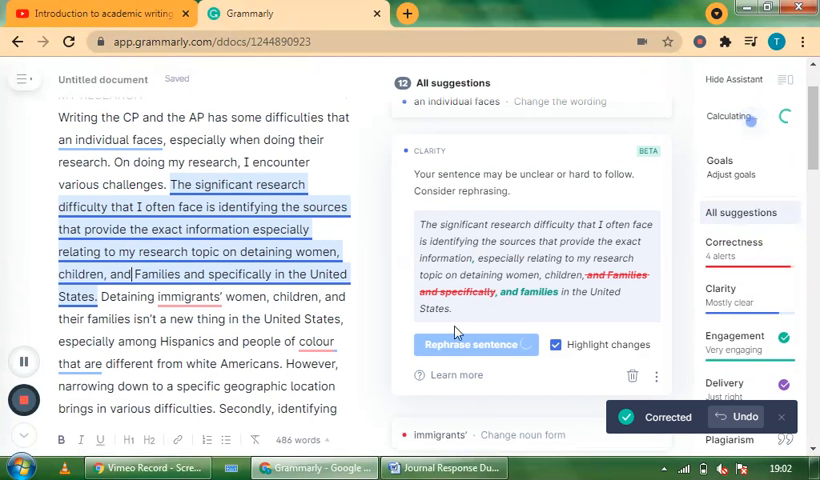
mouse_move(475, 107)
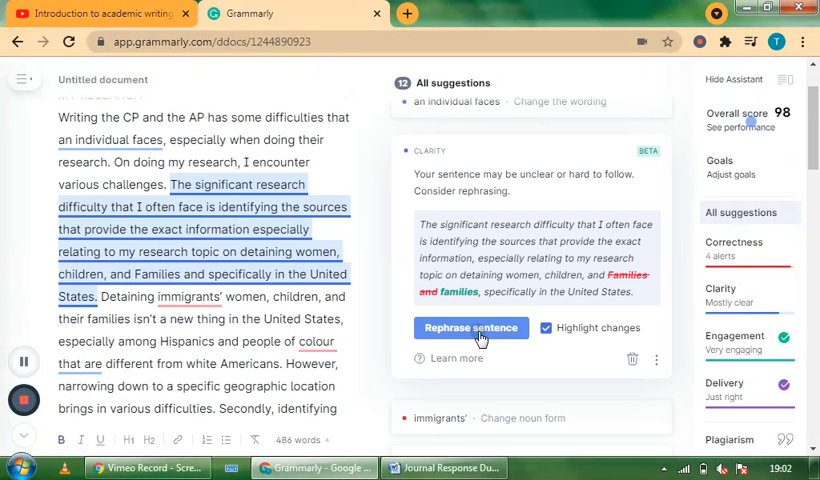
left_click(470, 328)
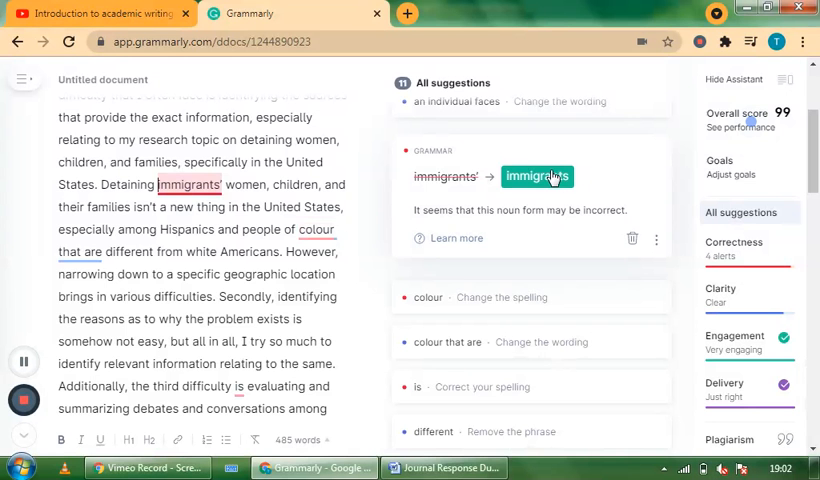
- Accept 'immigrants', 'color', 'is' to 'in', and removal of 'different' before 'scholars'
left_click(537, 176)
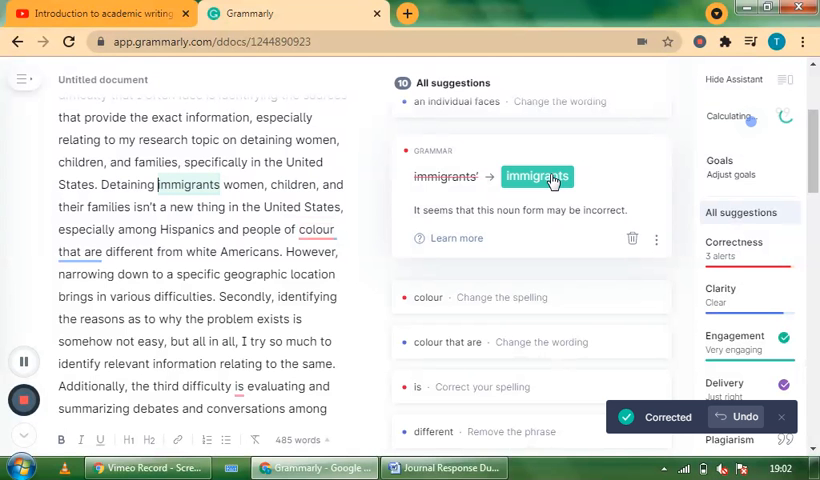
left_click(537, 176)
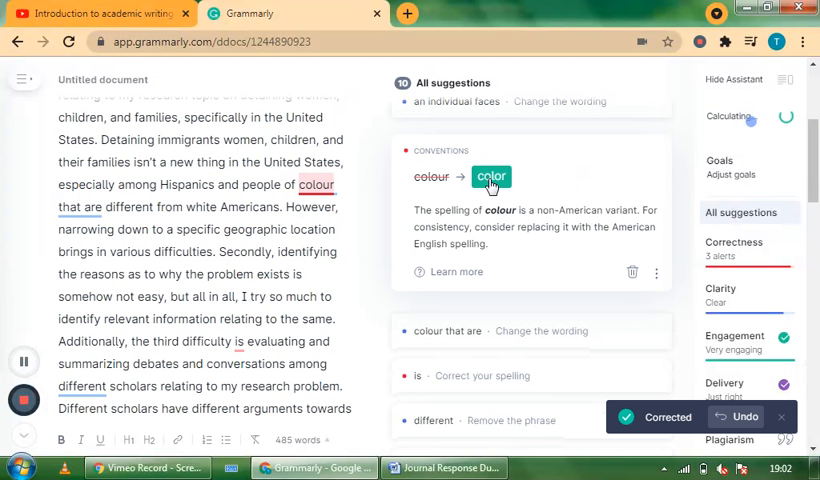
left_click(491, 177)
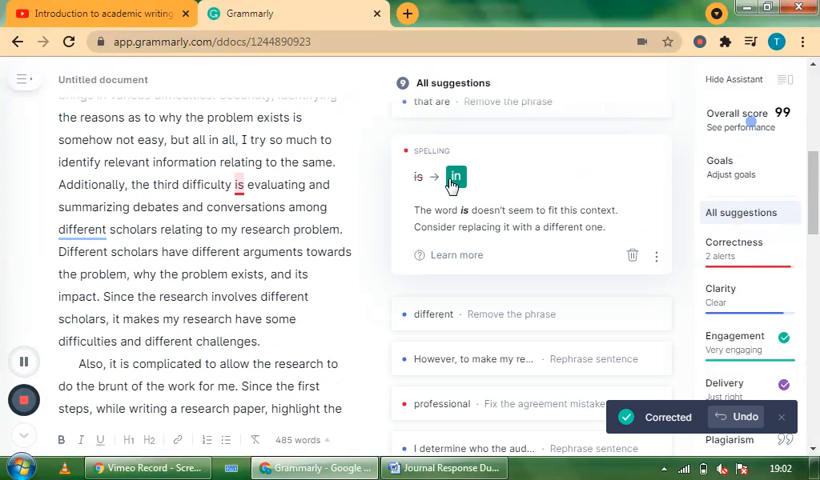
left_click(457, 177)
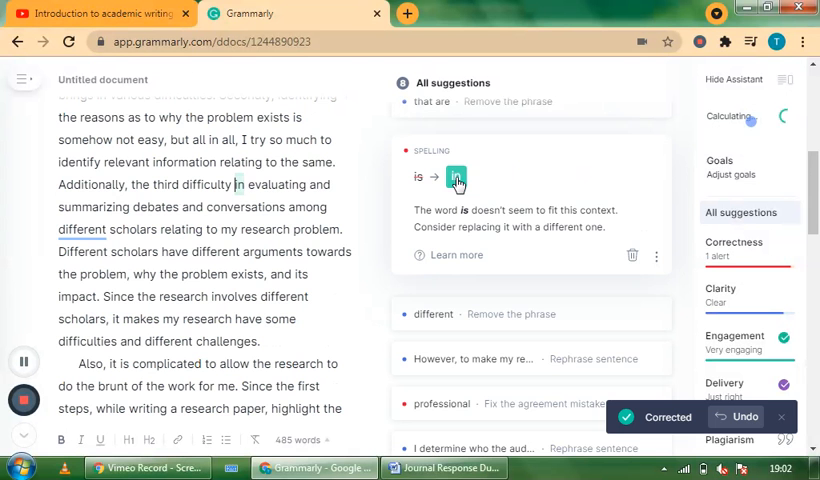
left_click(456, 177)
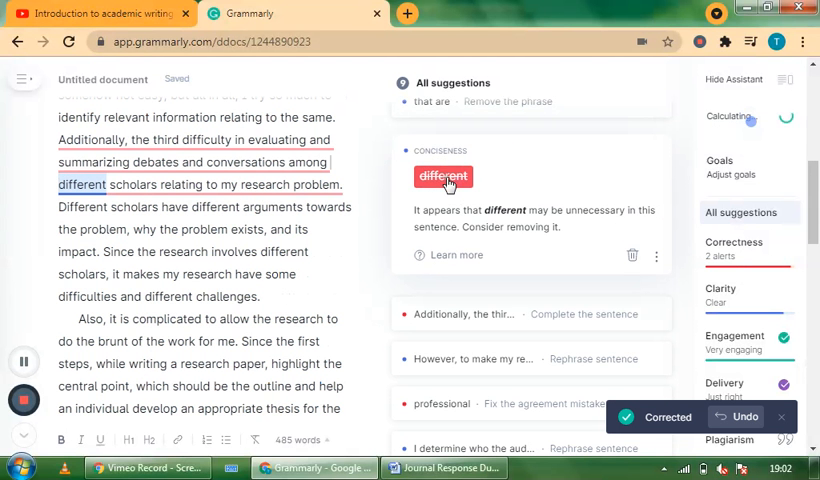
left_click(443, 176)
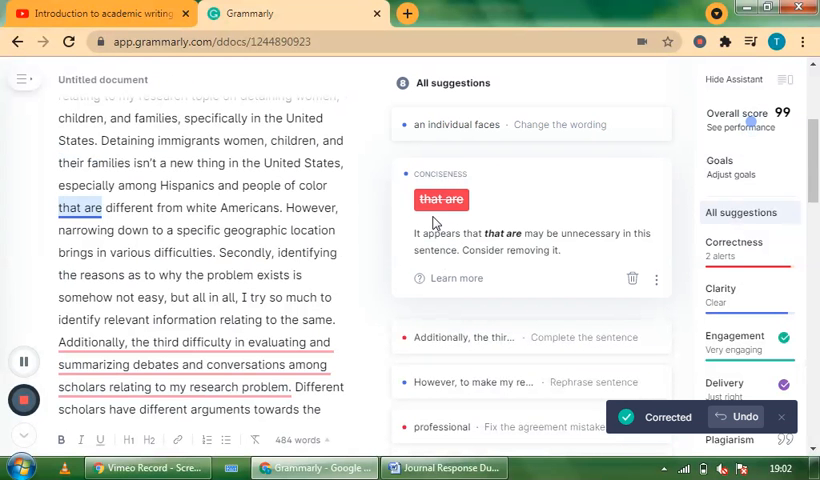
mouse_move(500, 218)
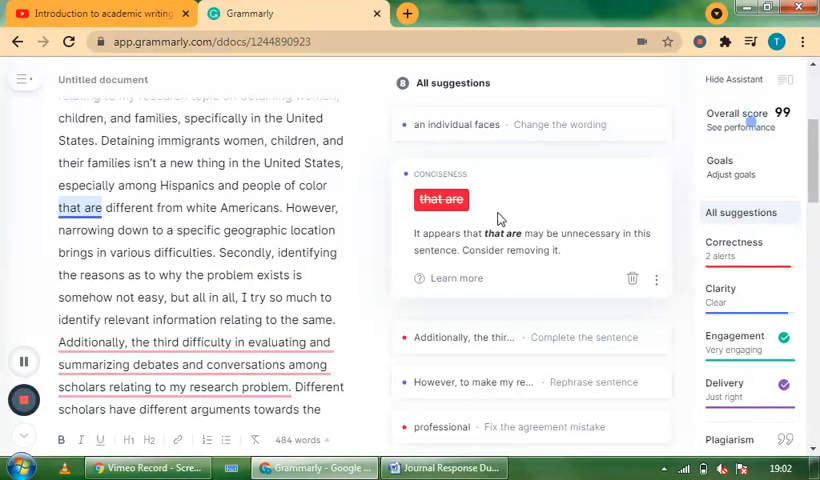
mouse_move(457, 228)
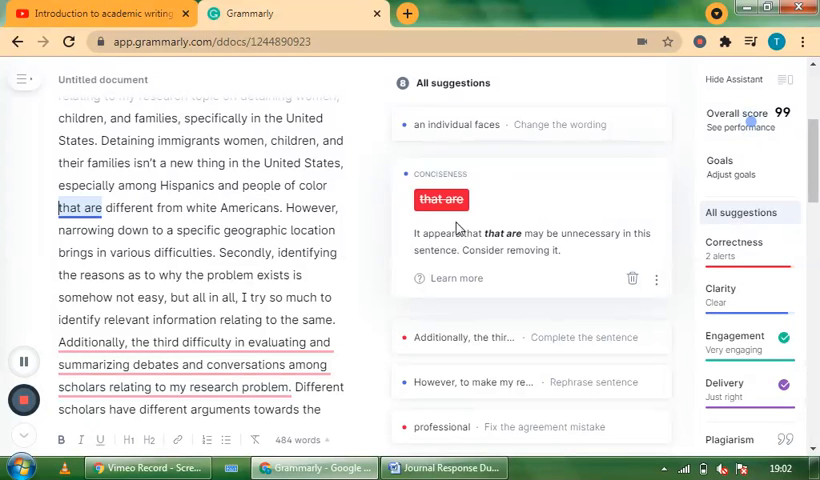
mouse_move(440, 199)
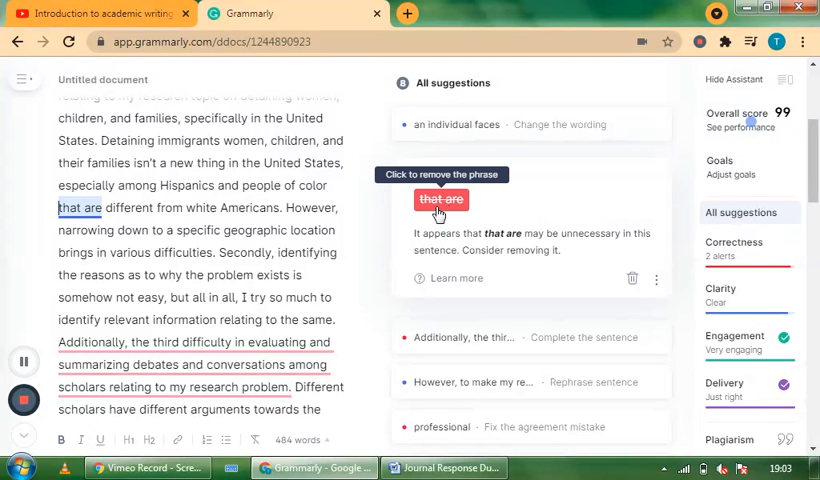
mouse_move(646, 352)
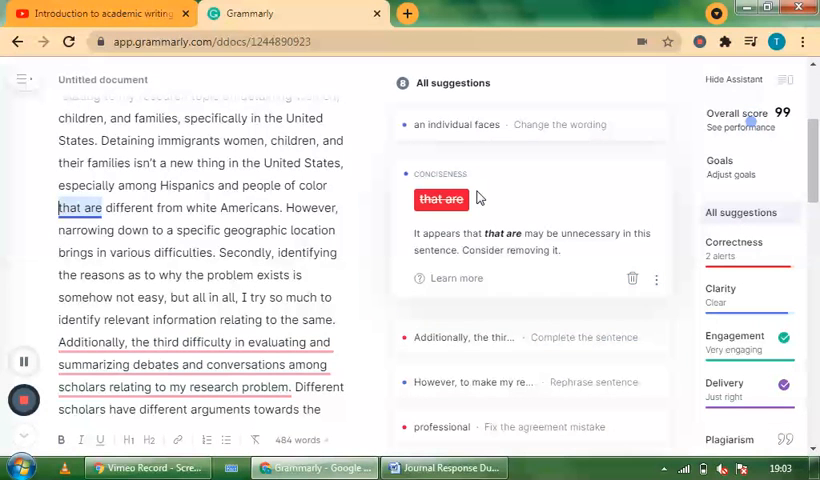
mouse_move(620, 245)
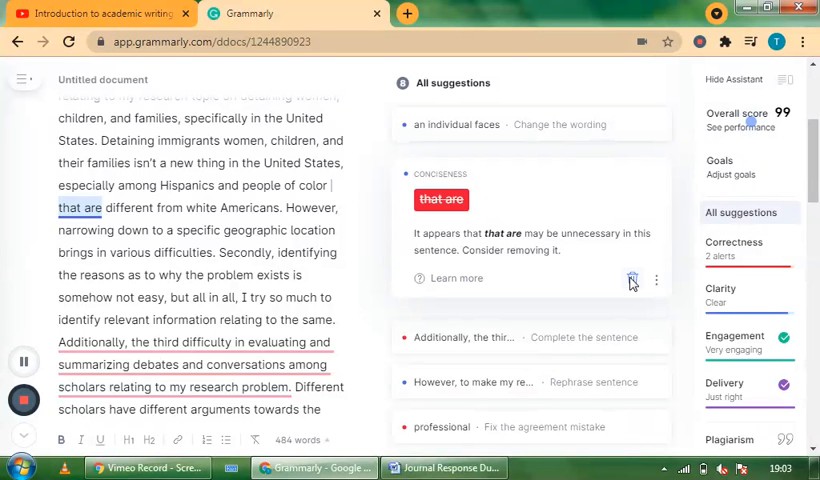
- Accept the conciseness fix deleting 'that are' before 'different from white Americans'
left_click(632, 280)
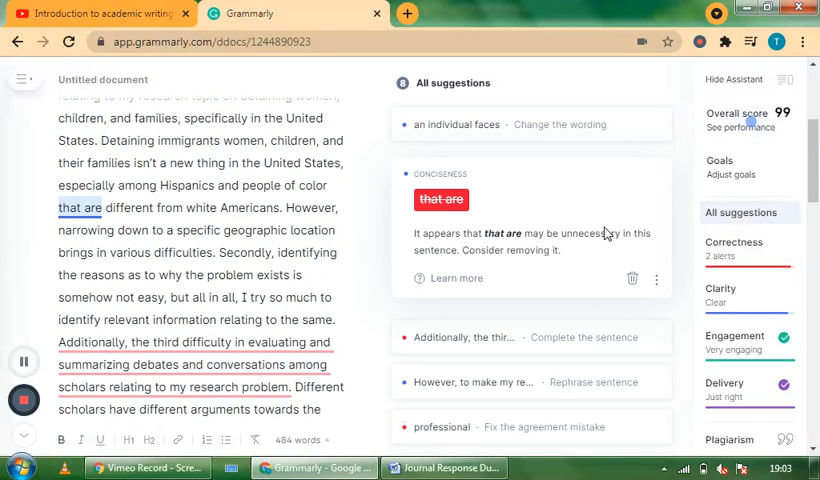
mouse_move(440, 200)
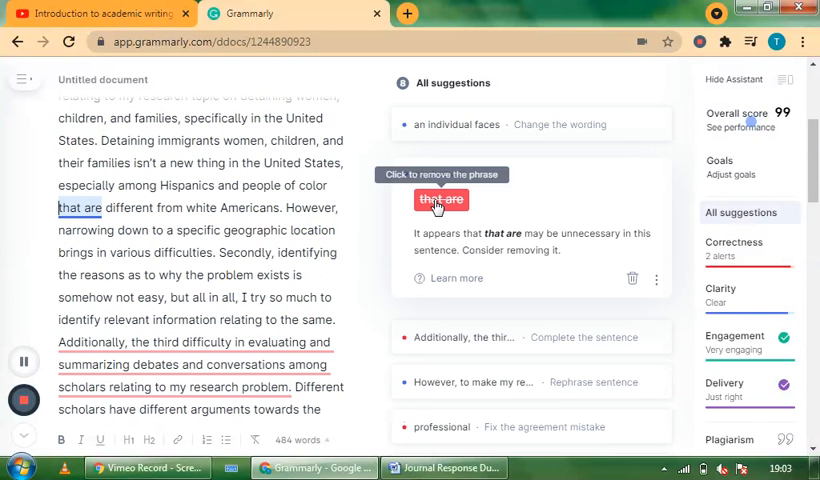
left_click(441, 199)
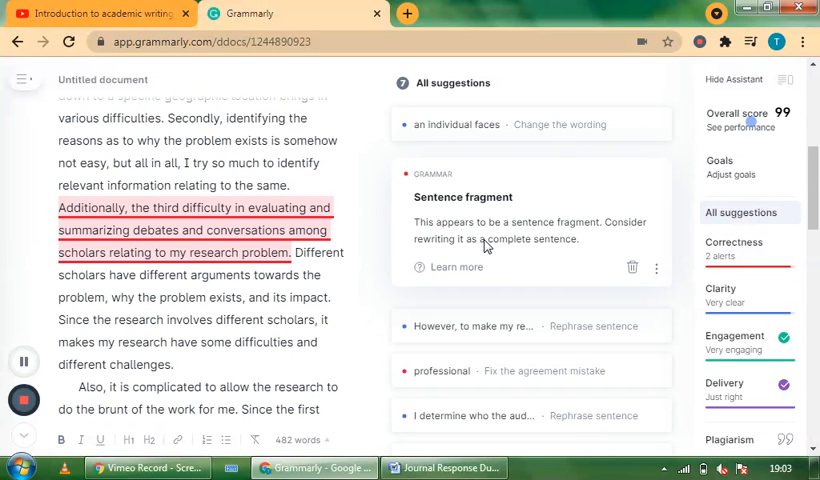
mouse_move(535, 231)
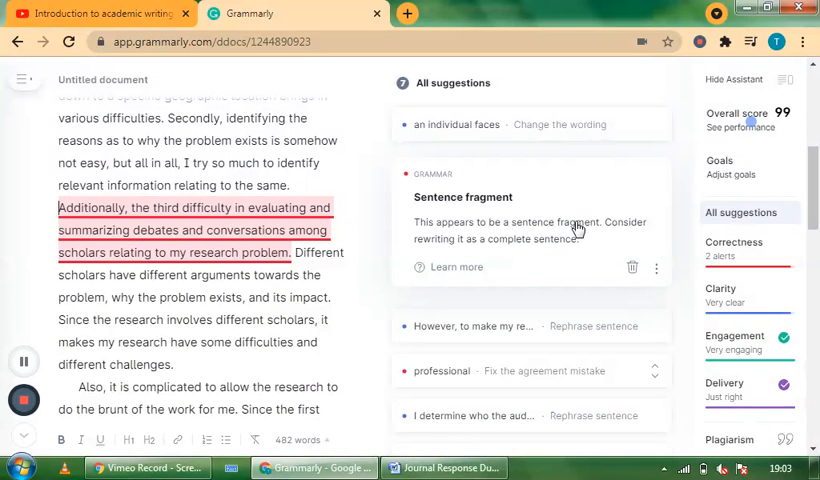
mouse_move(405, 228)
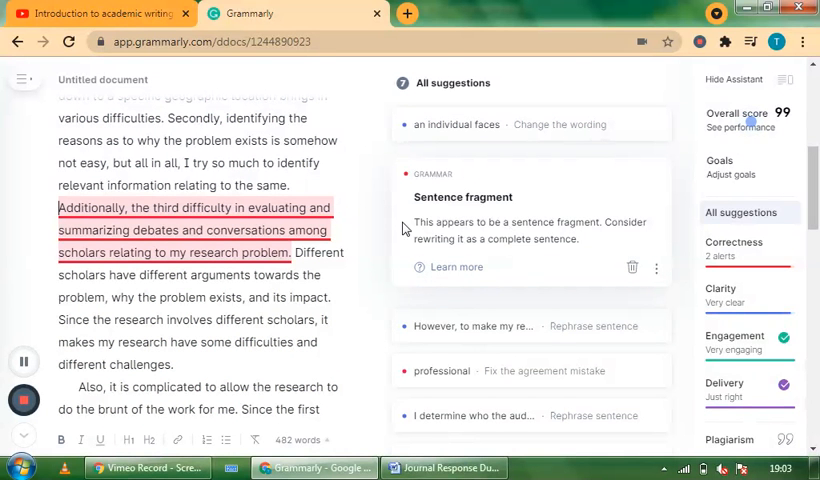
mouse_move(628, 294)
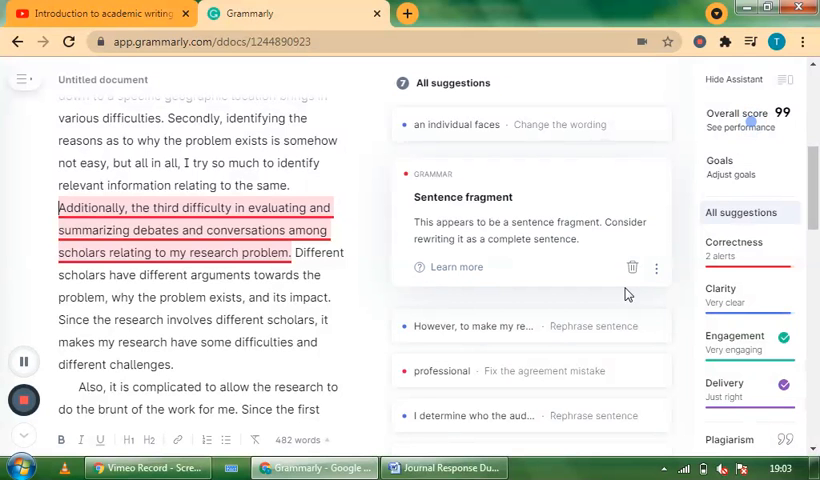
mouse_move(538, 285)
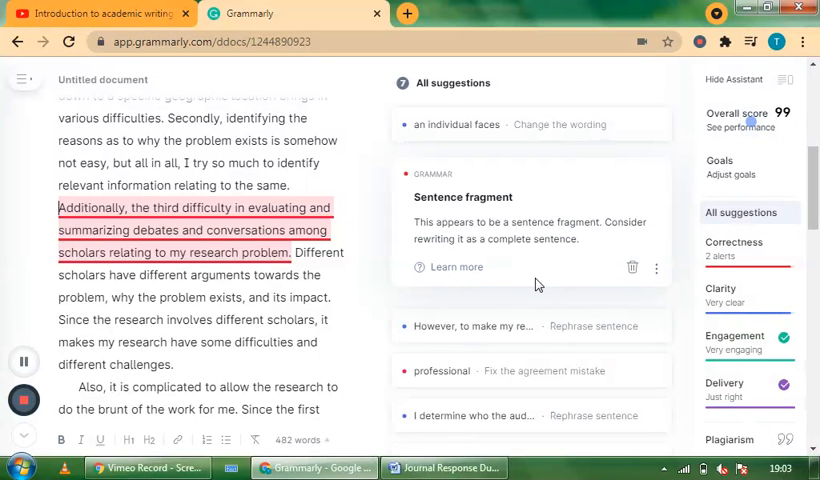
mouse_move(555, 173)
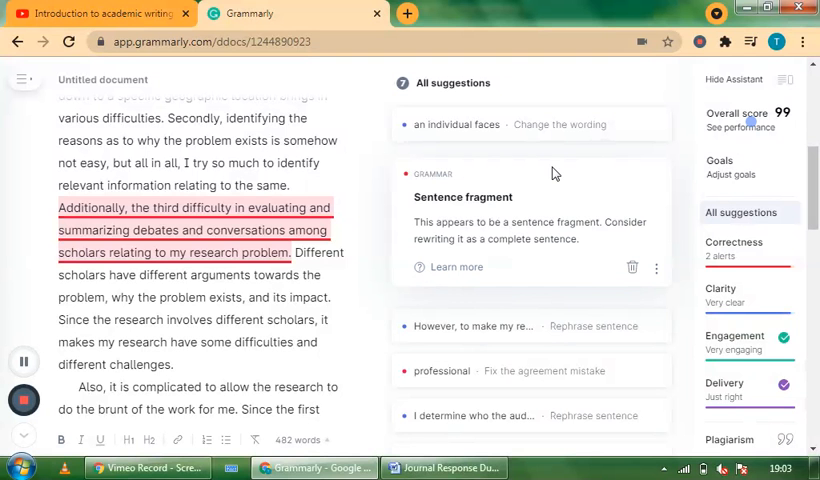
mouse_move(494, 215)
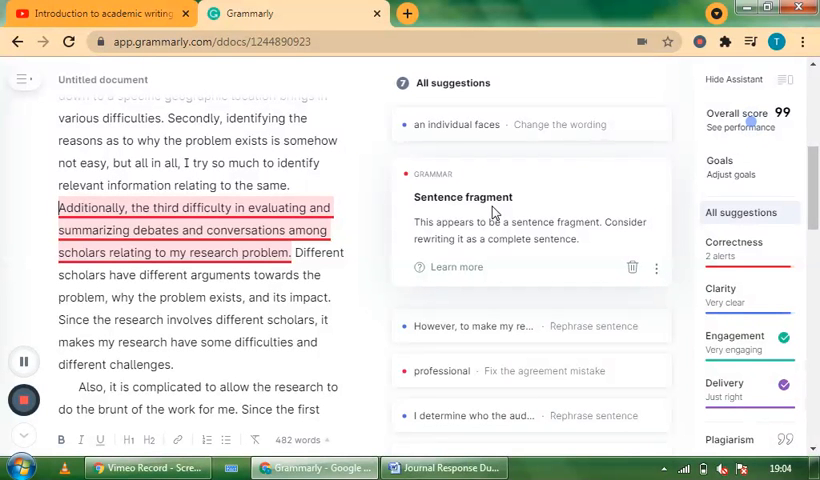
mouse_move(470, 150)
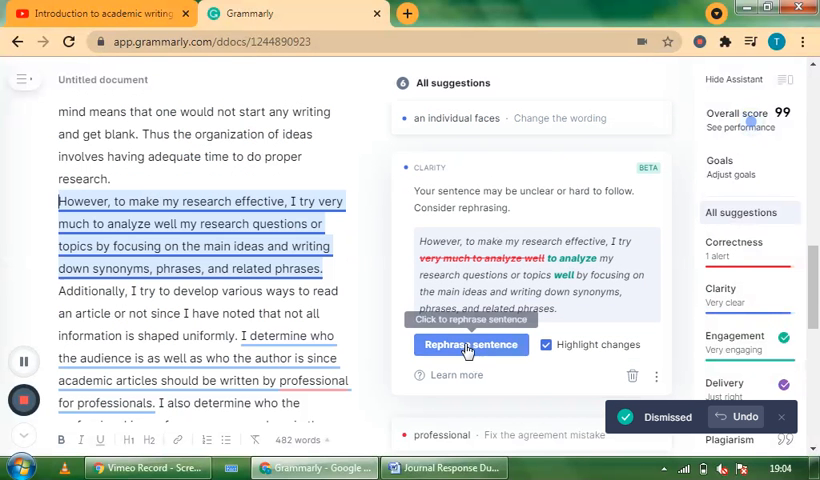
- Apply the 'However…' rephrasing, then the 'professionals' and 'individuals face' corrections
left_click(470, 344)
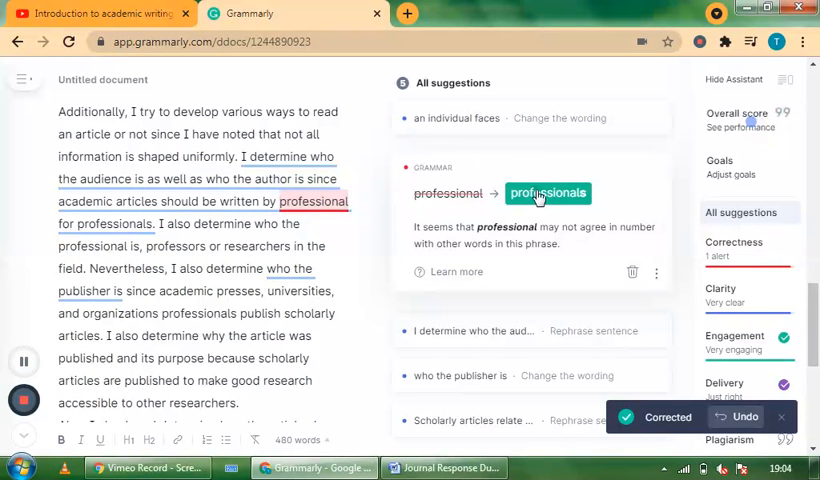
left_click(549, 193)
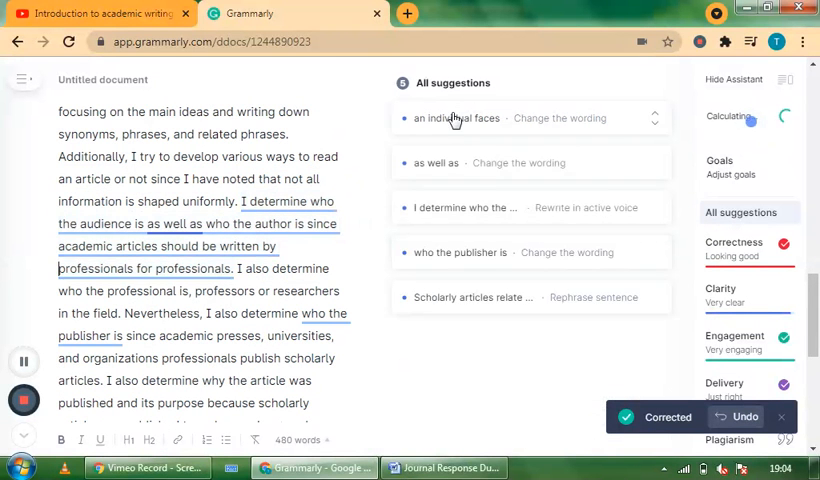
left_click(456, 118)
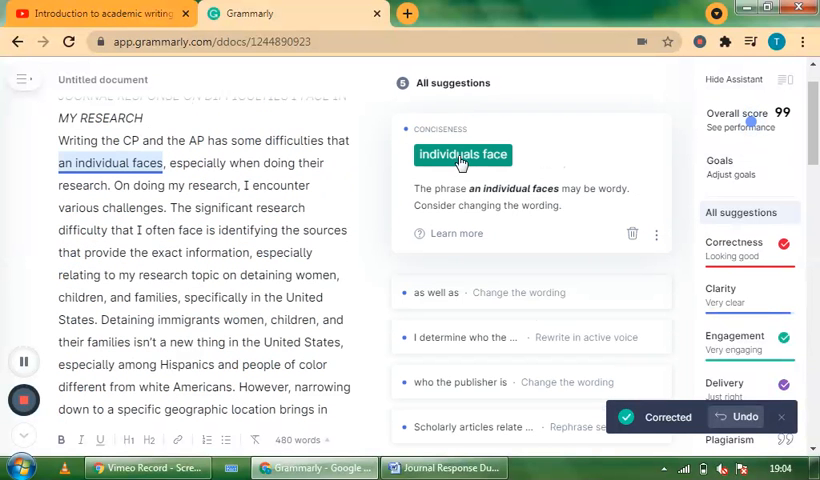
left_click(462, 154)
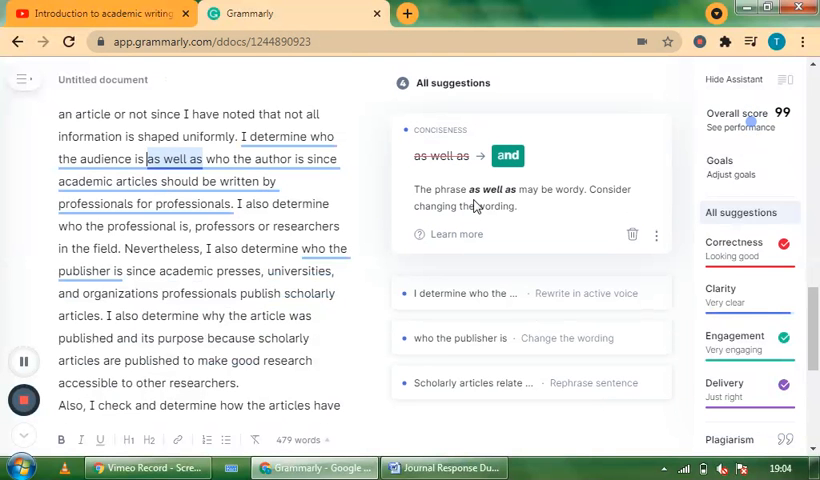
mouse_move(519, 204)
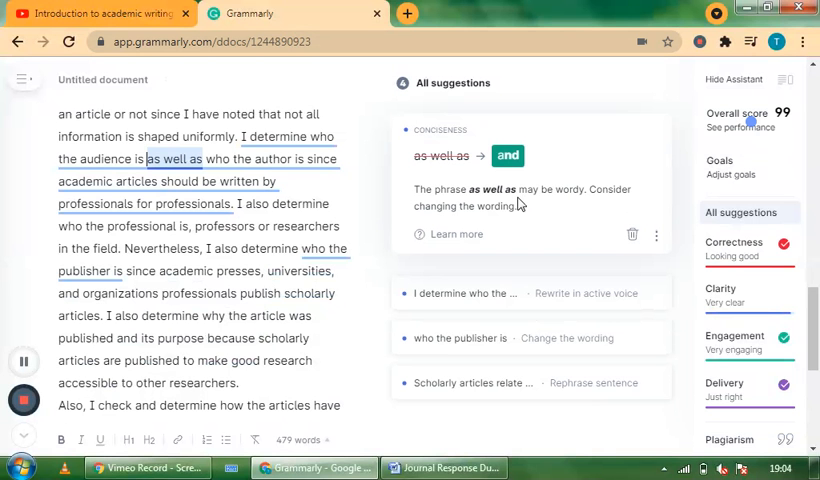
mouse_move(516, 216)
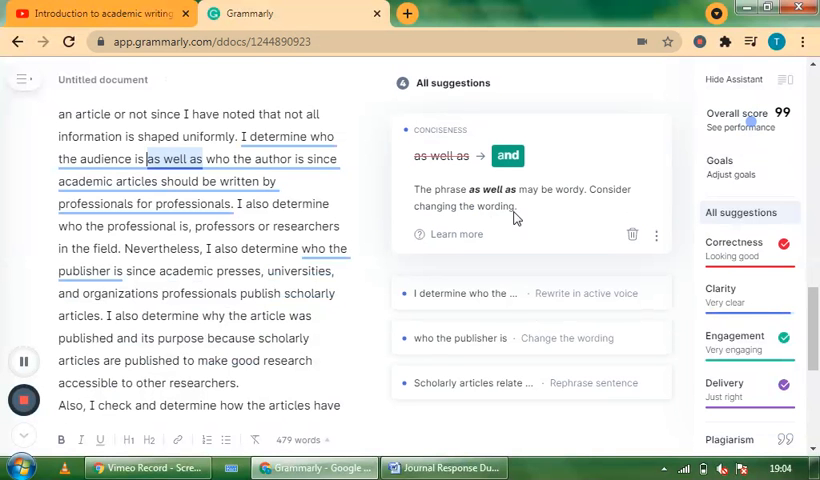
mouse_move(489, 204)
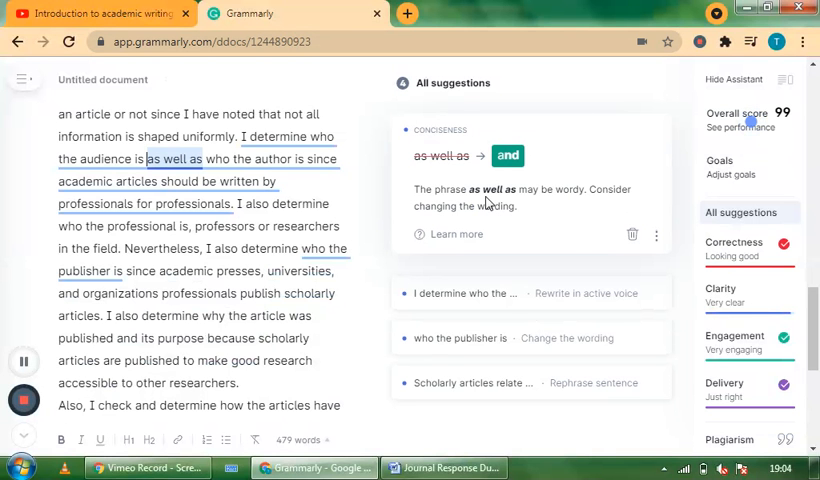
mouse_move(525, 190)
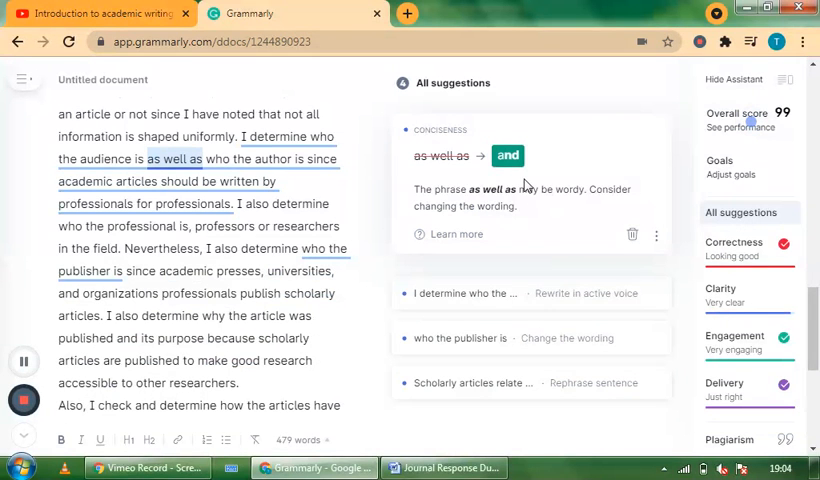
mouse_move(589, 254)
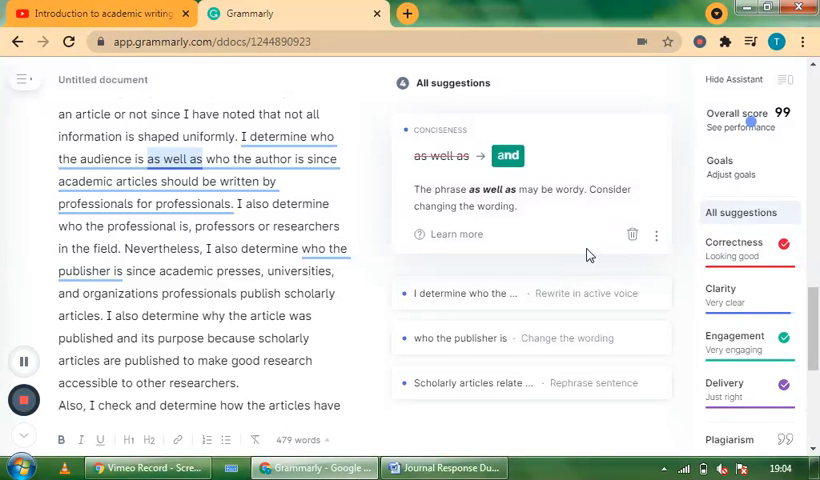
mouse_move(483, 122)
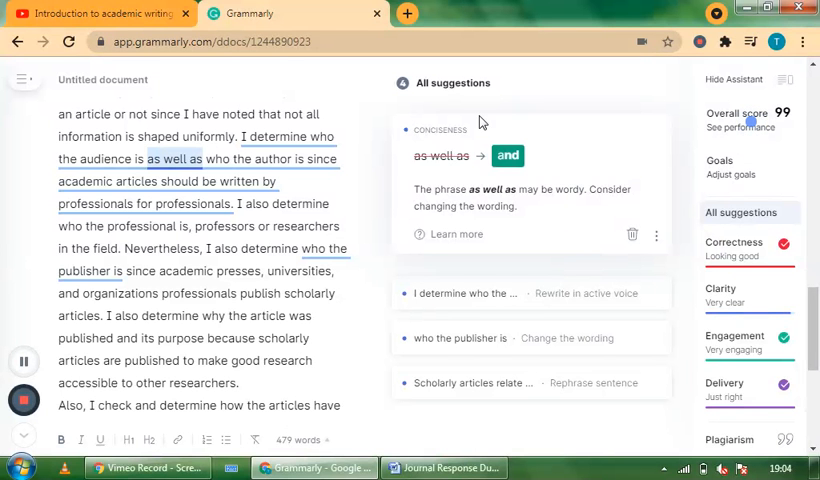
mouse_move(550, 196)
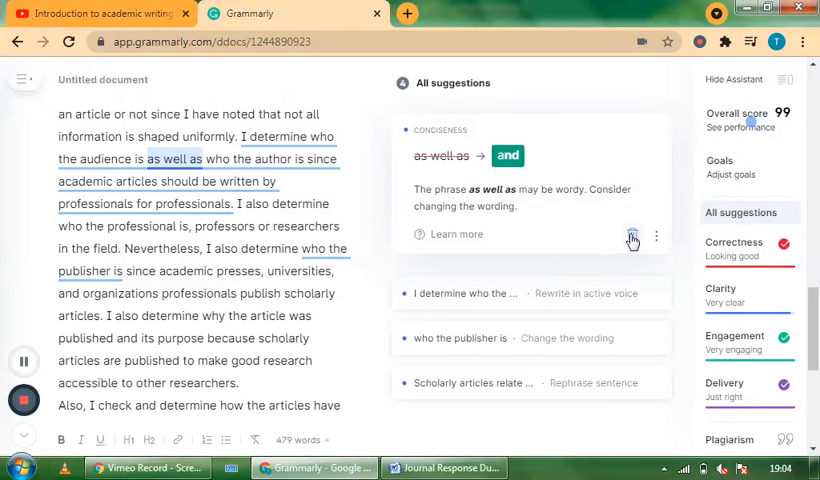
- Delete the passive-voice alert and replace 'who the publisher is' with 'the publisher'
left_click(631, 234)
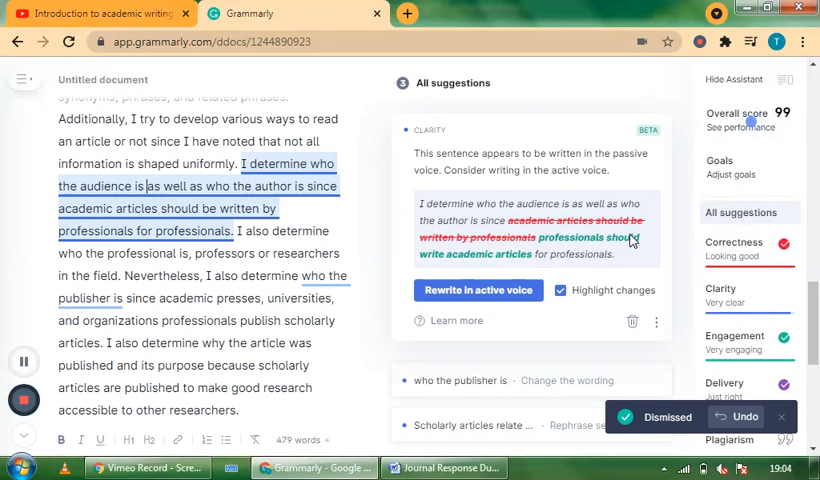
mouse_move(527, 308)
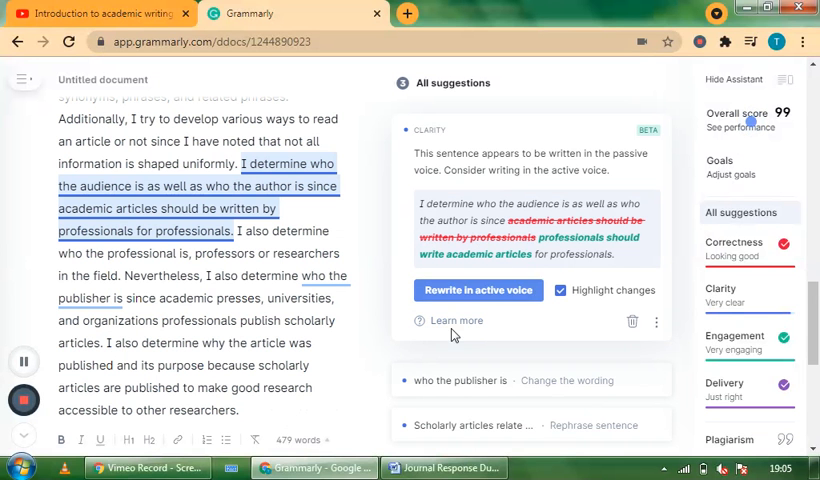
mouse_move(477, 265)
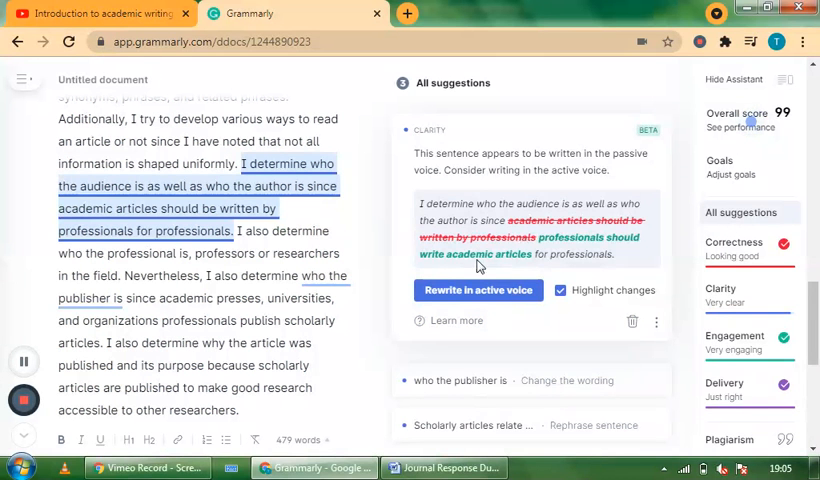
mouse_move(547, 308)
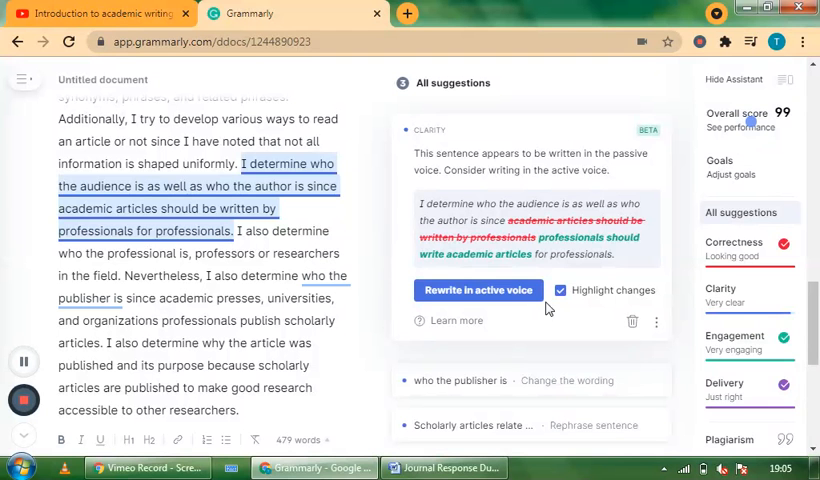
mouse_move(470, 326)
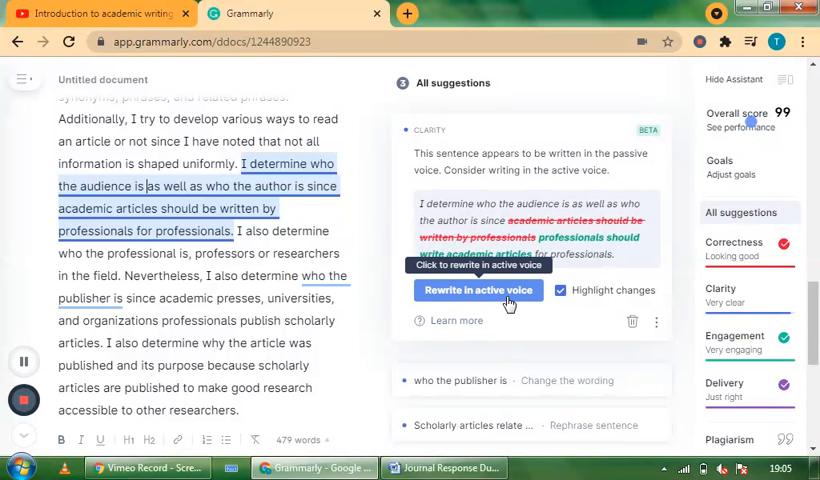
mouse_move(600, 377)
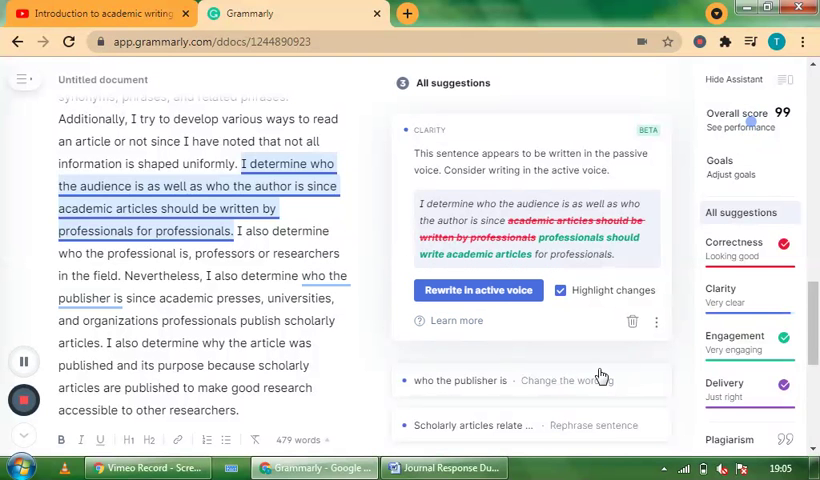
mouse_move(687, 134)
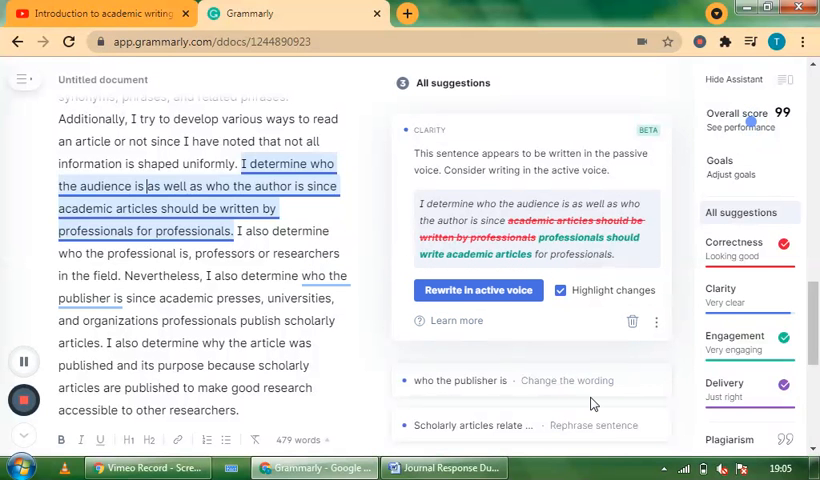
mouse_move(632, 323)
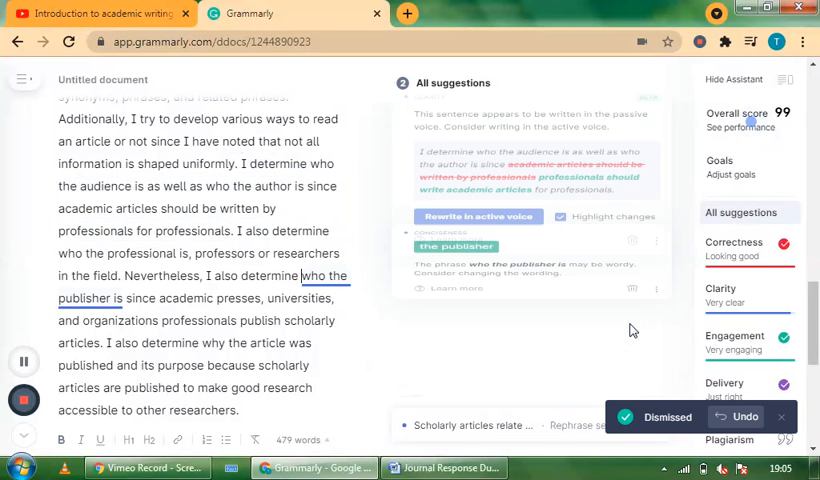
left_click(479, 216)
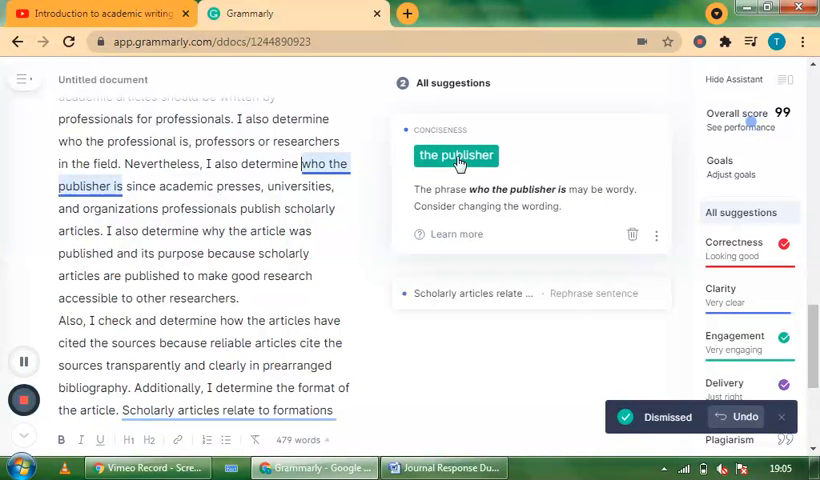
left_click(456, 155)
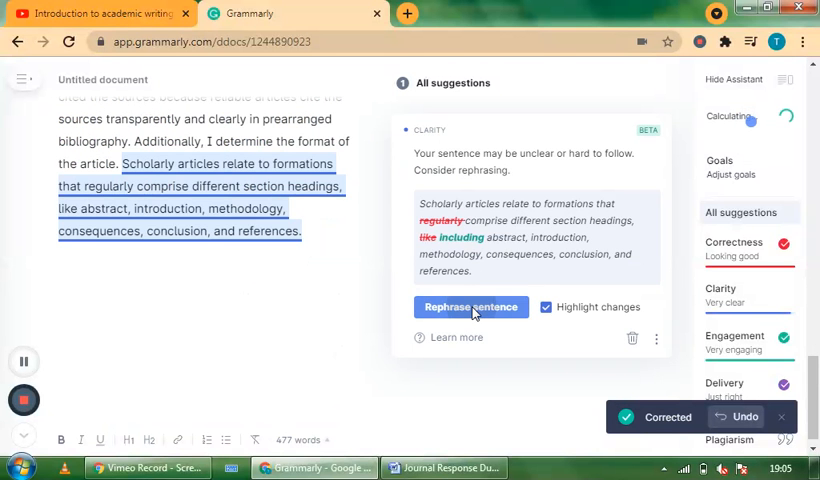
- Apply the rephrasing changing 'regularly comprise… like' to 'comprise… including'
left_click(471, 307)
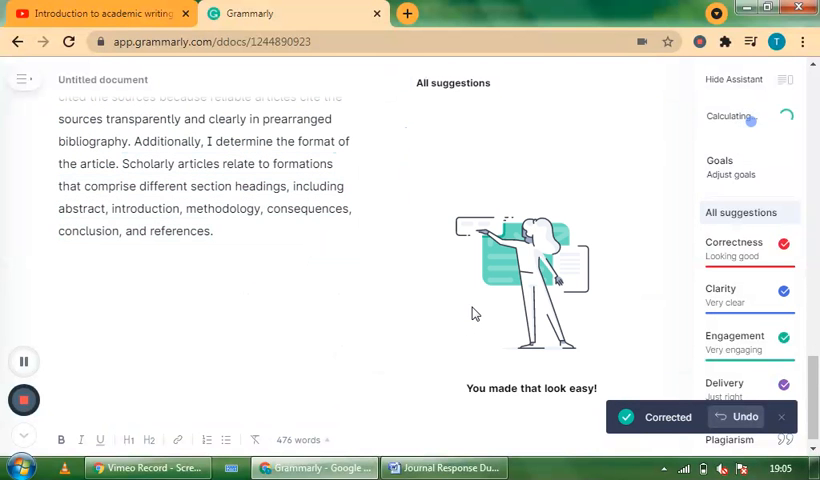
mouse_move(540, 334)
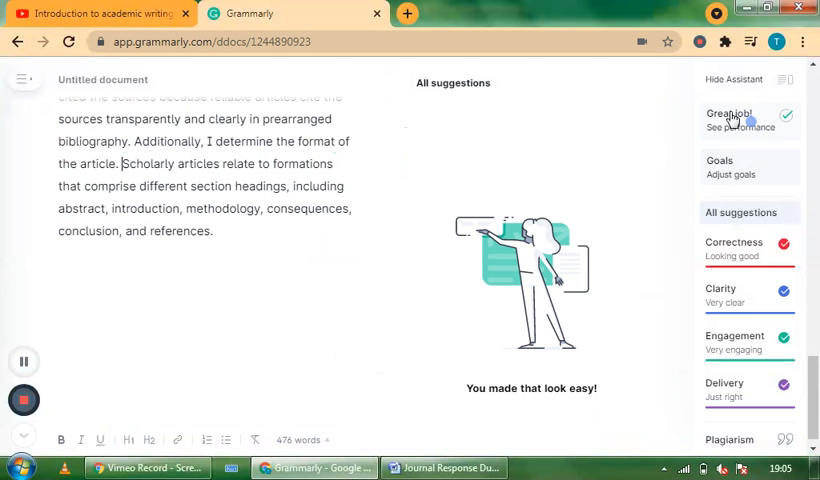
mouse_move(738, 145)
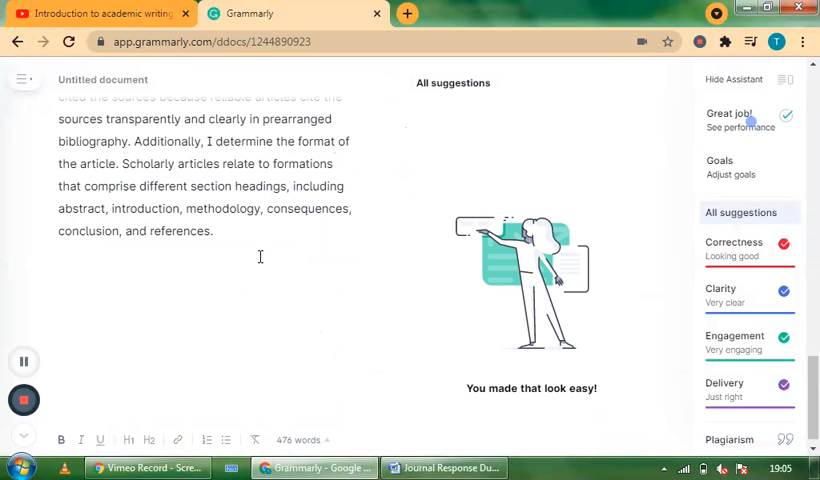
mouse_move(243, 289)
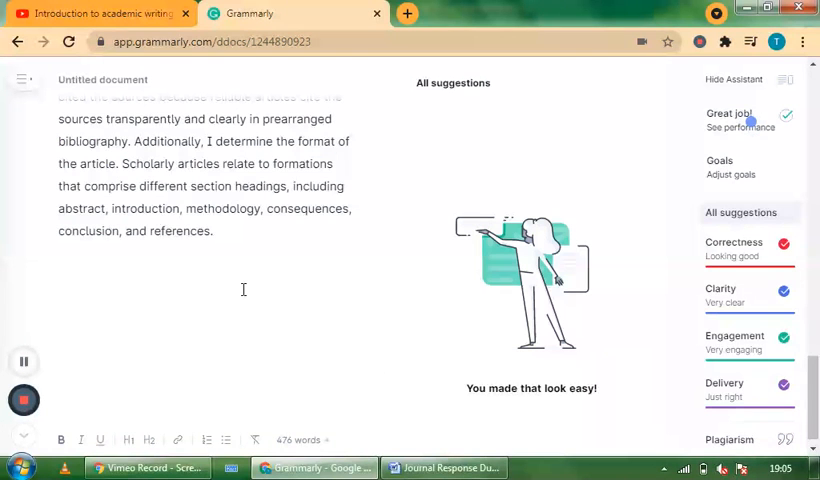
- Select all the corrected essay text in Grammarly, remove it, and bring Word forward
key("ctrl+a")
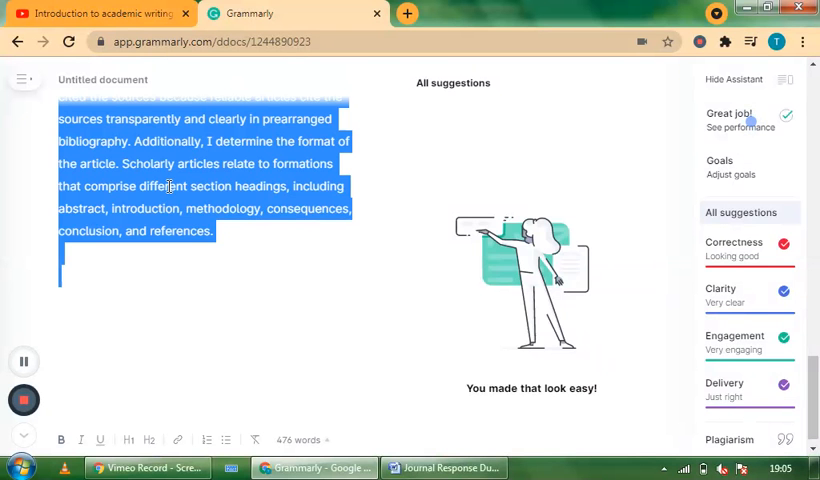
key("delete")
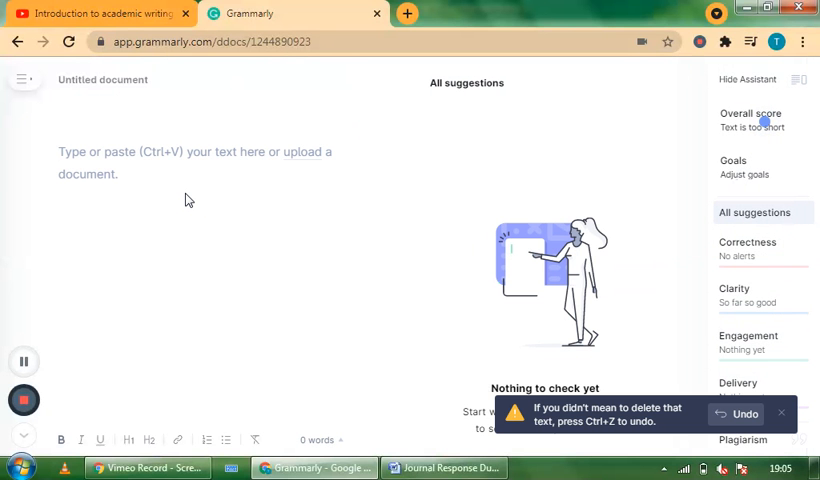
left_click(60, 152)
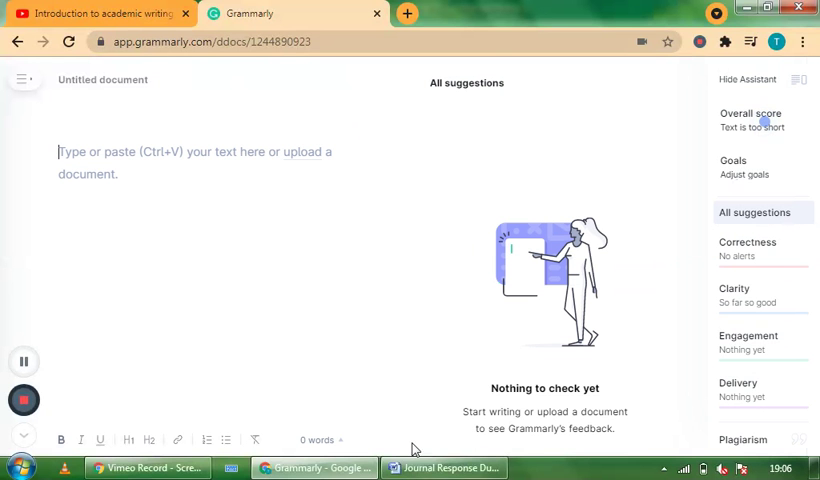
mouse_move(443, 468)
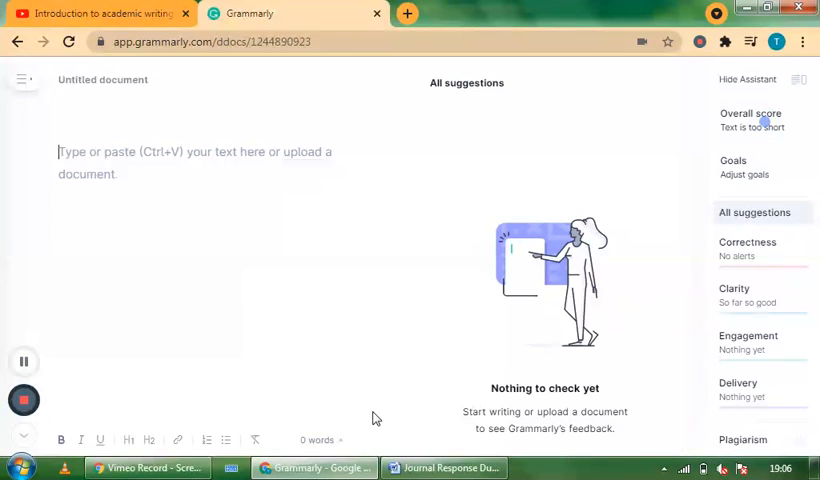
left_click(443, 468)
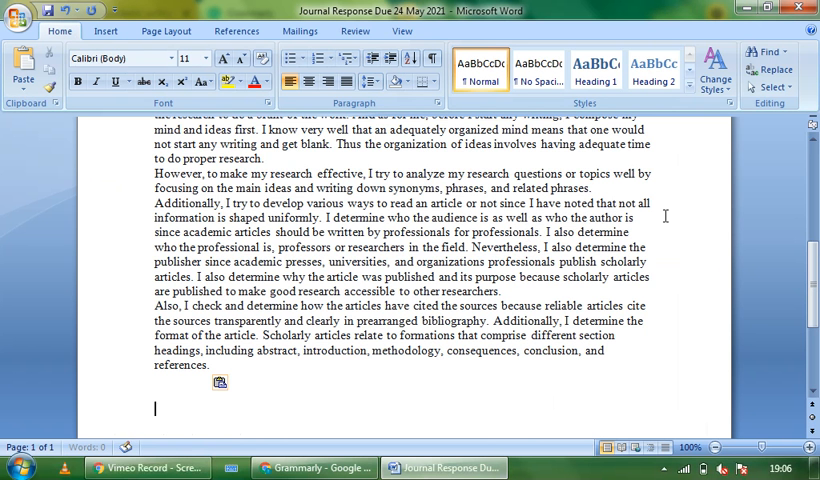
- Scroll through the pasted 476-word essay and place the cursor after the 'references.' paragraph
scroll("up", 3)
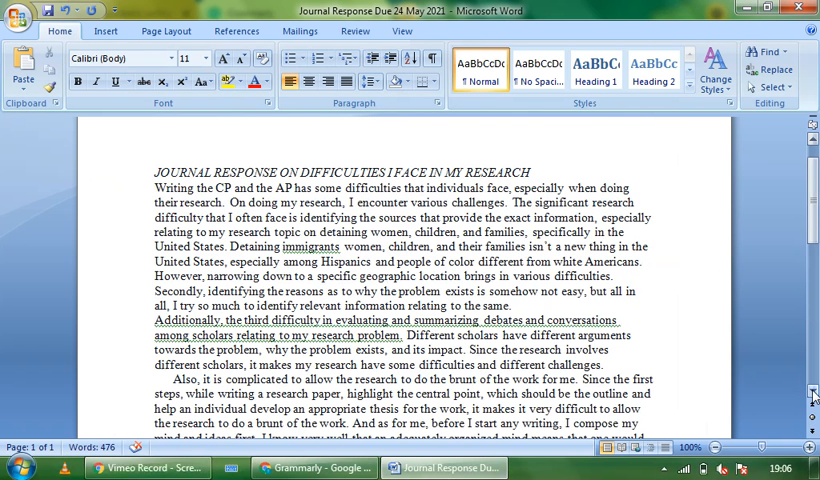
scroll("down", 3)
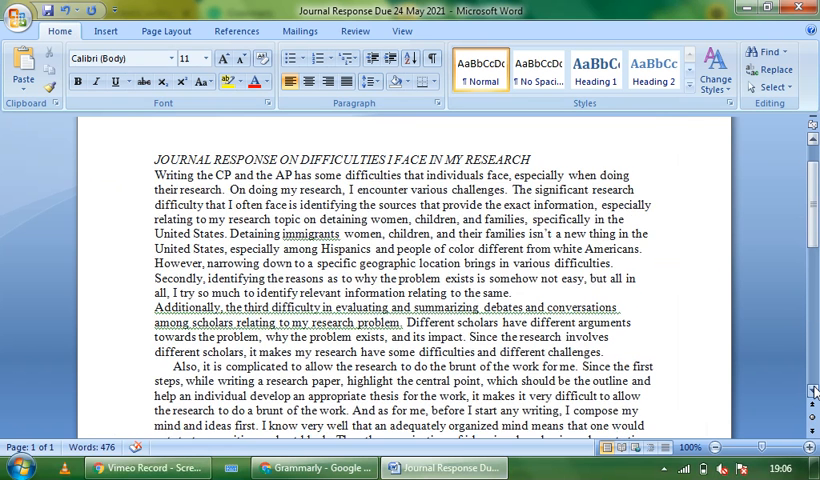
scroll("down", 3)
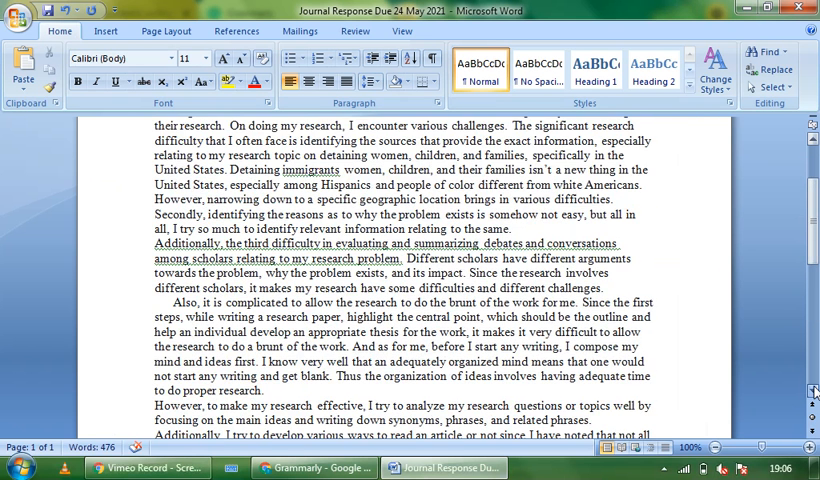
scroll("down", 3)
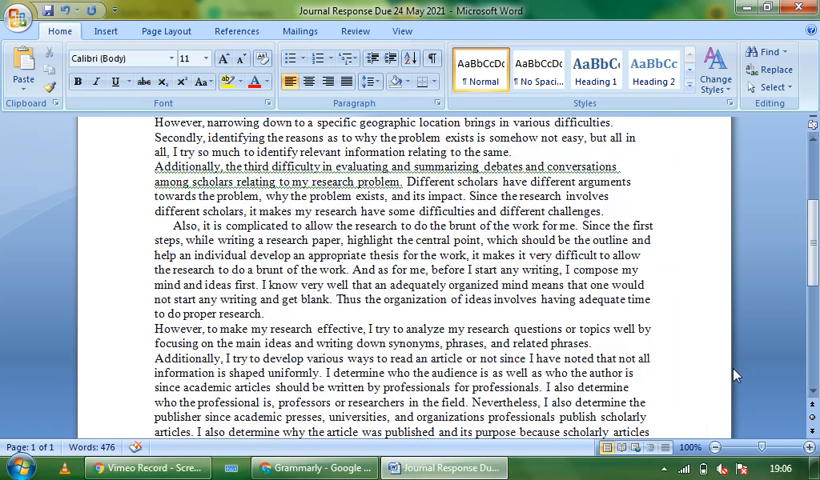
scroll("down", 3)
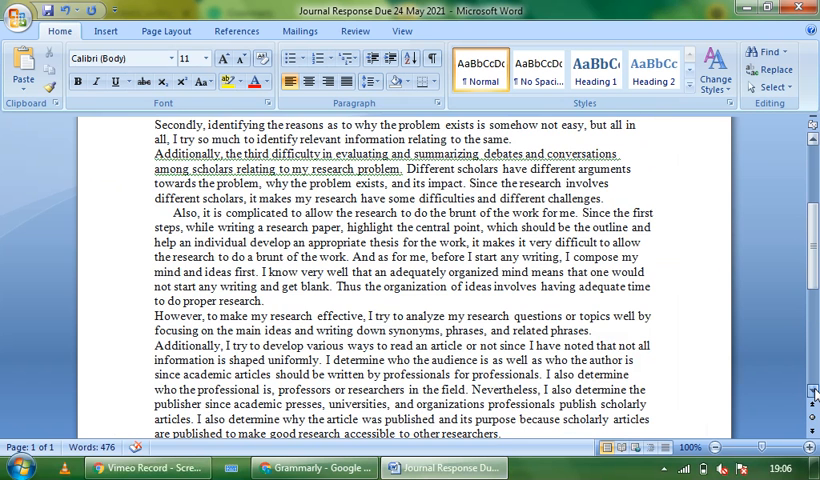
scroll("down", 3)
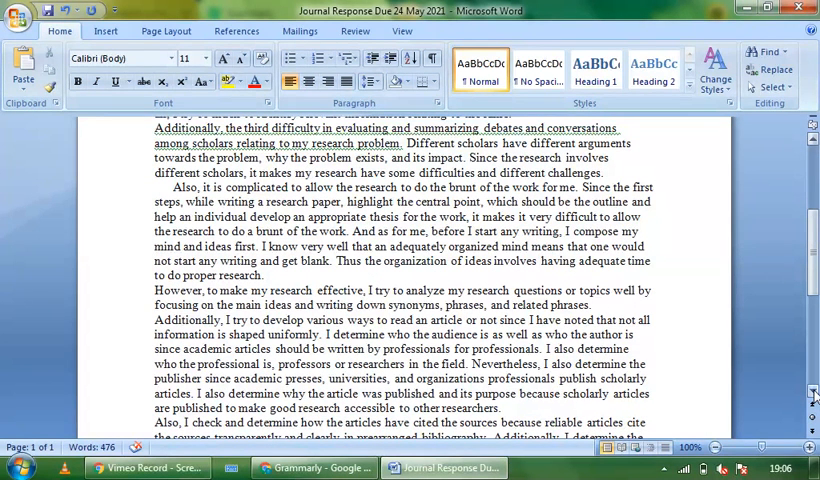
scroll("down", 3)
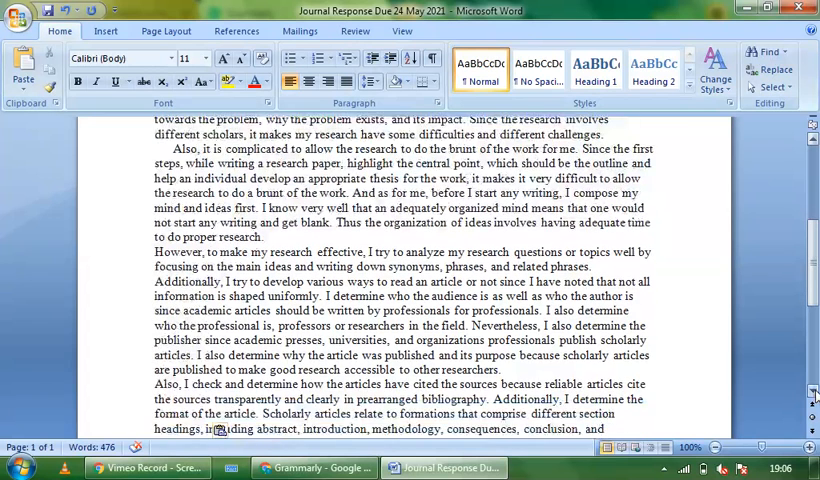
scroll("down", 3)
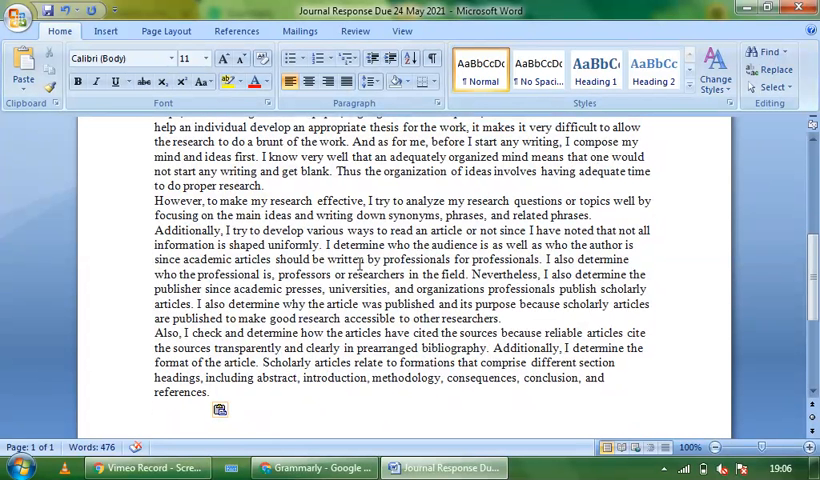
left_click(156, 432)
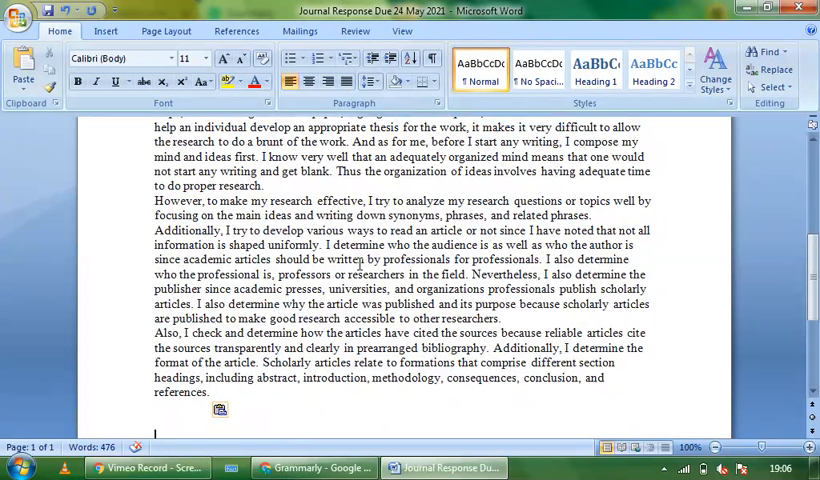